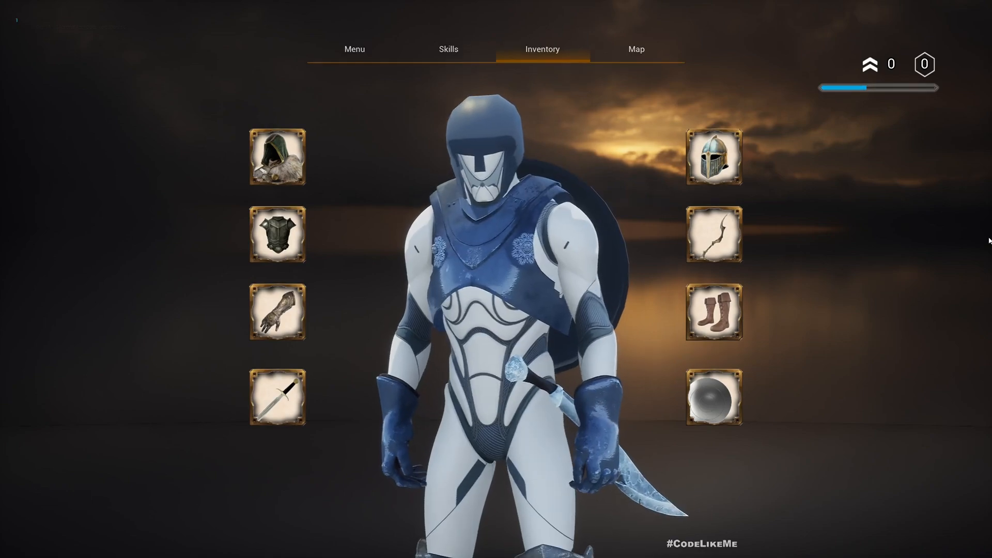
In play mode, show the Skills page and the Heavy Attack skill's details popup.
left_click(448, 49)
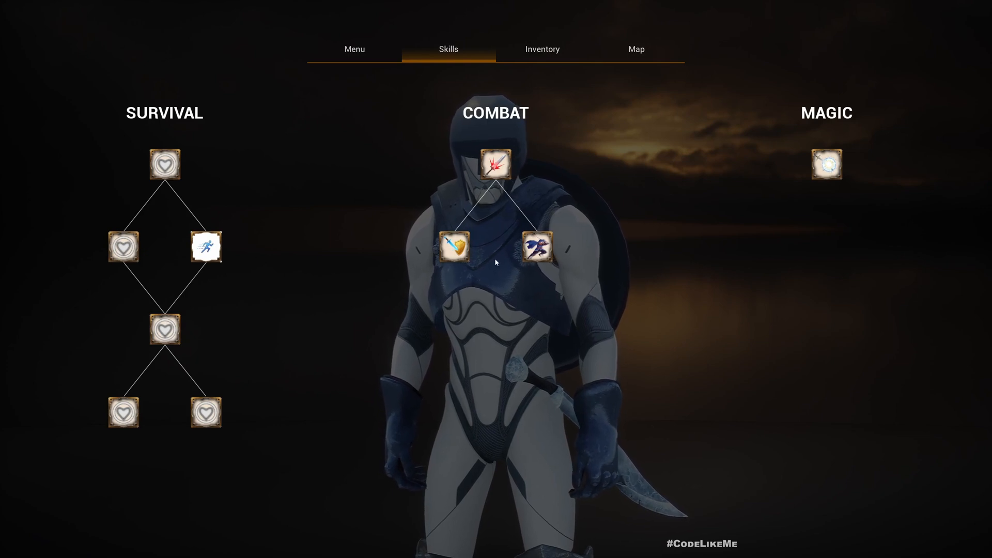
left_click(496, 164)
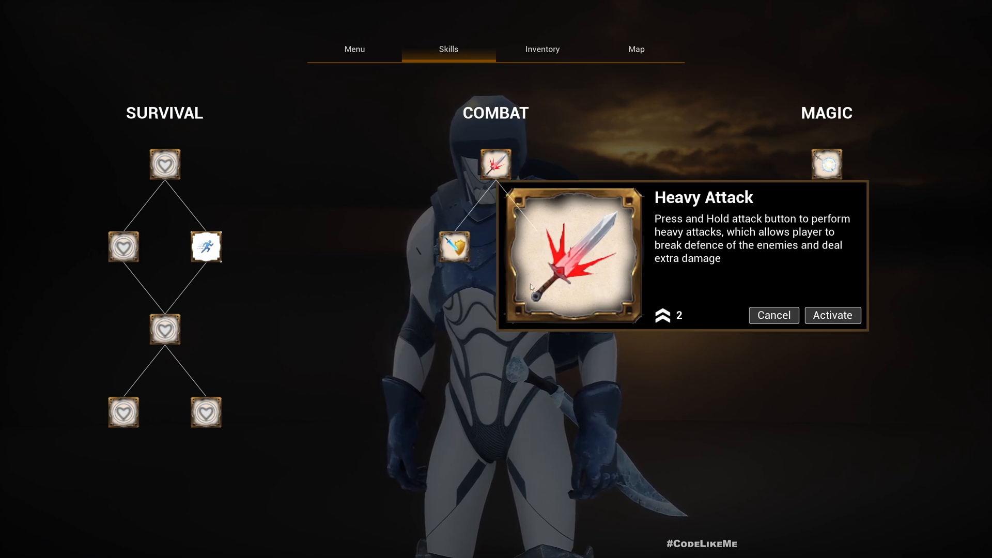
mouse_move(498, 211)
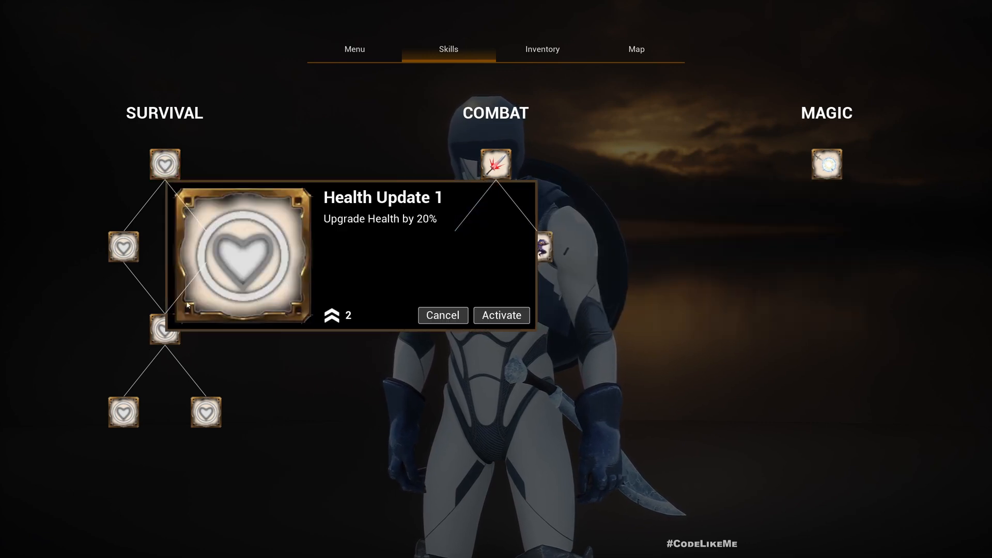
mouse_move(352, 167)
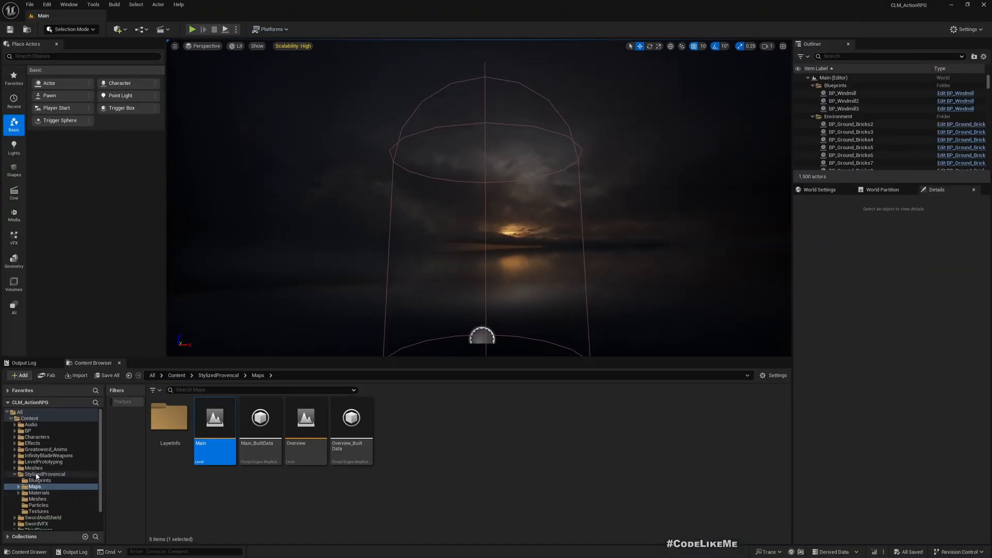
Open WDG_SkillTree from BP > UI > SkillTree and select its WDG_SkillDetailsPanel.
left_click(26, 431)
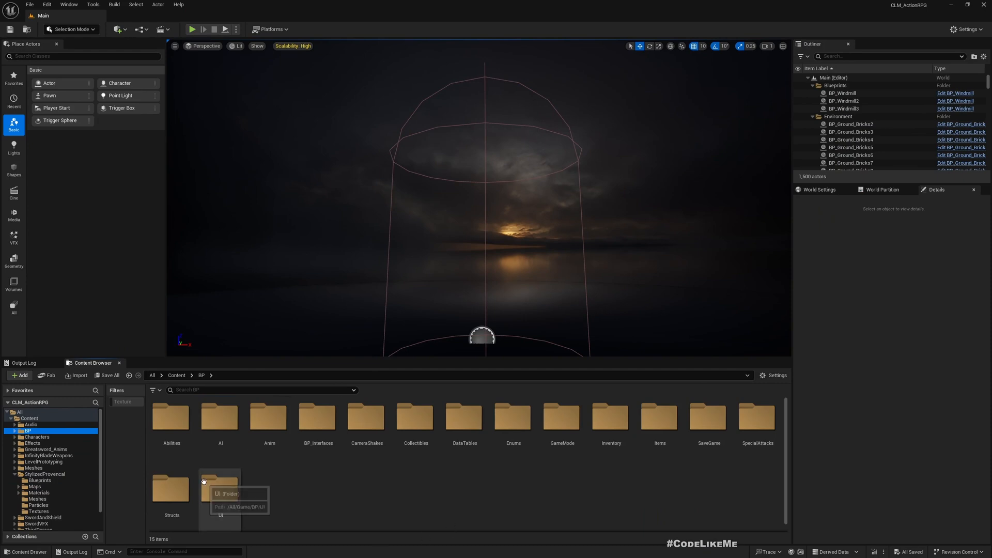
double_click(220, 485)
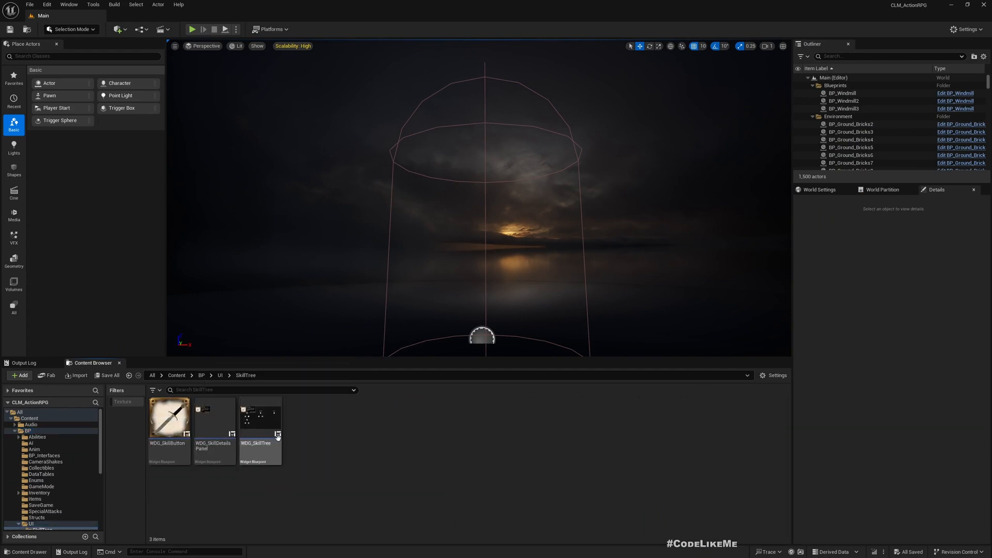
left_click(260, 418)
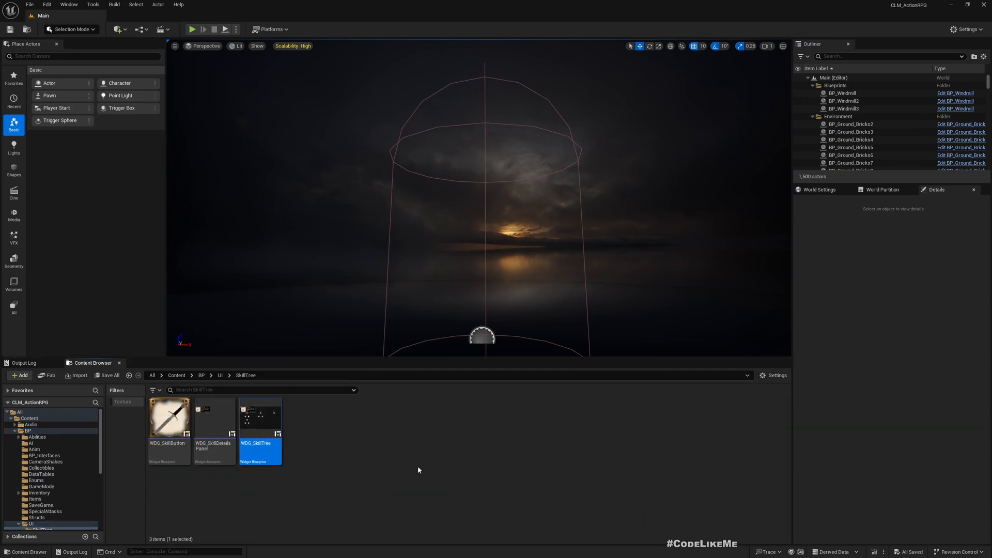
double_click(260, 415)
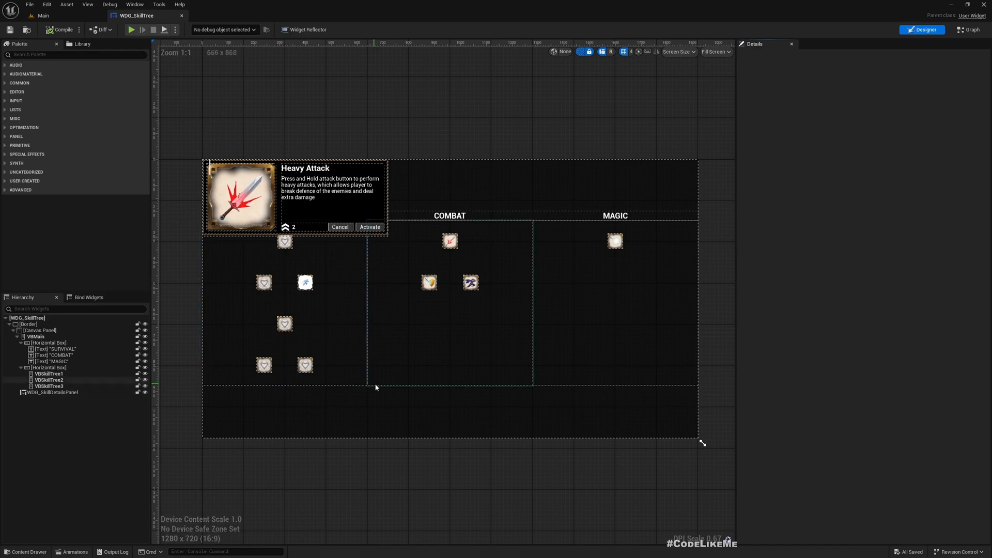
left_click(53, 392)
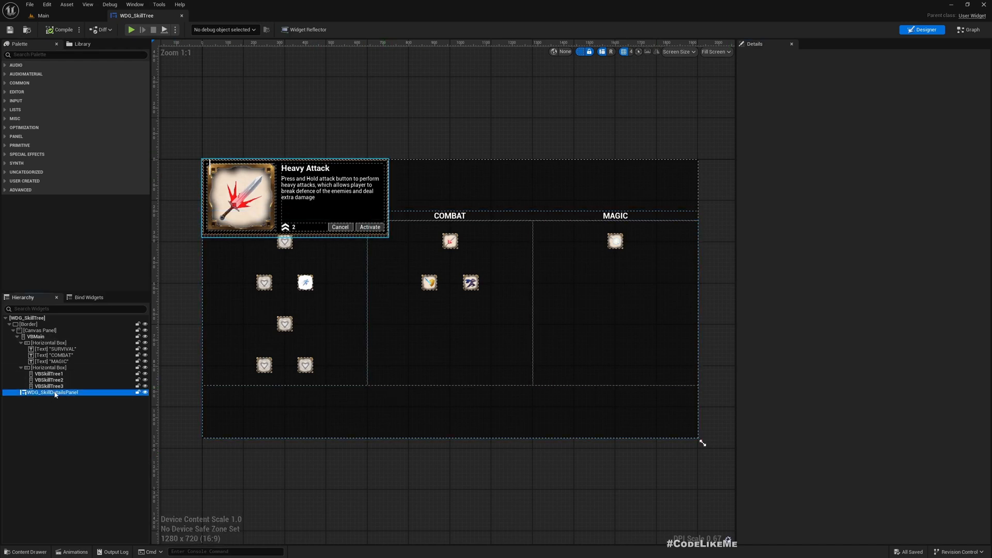
left_click(53, 392)
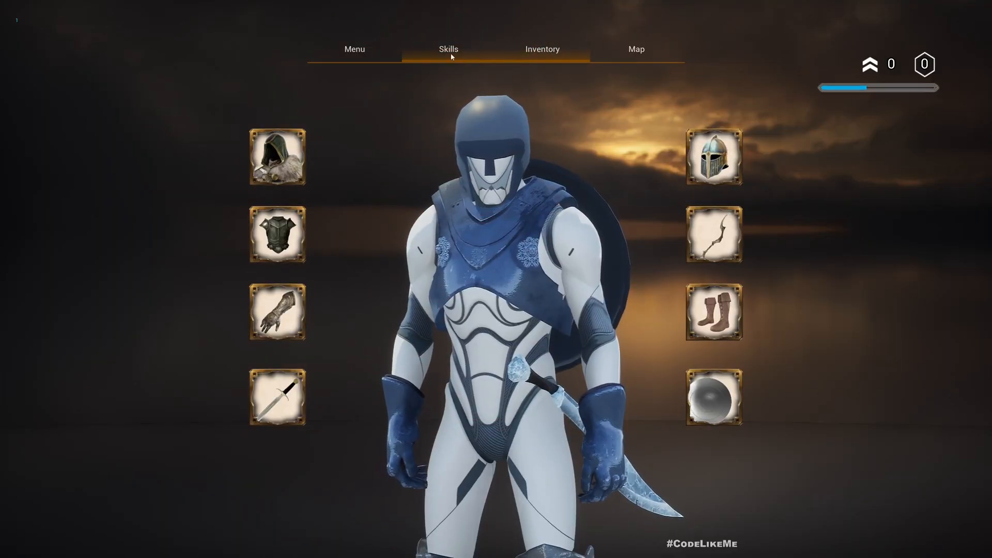
left_click(448, 48)
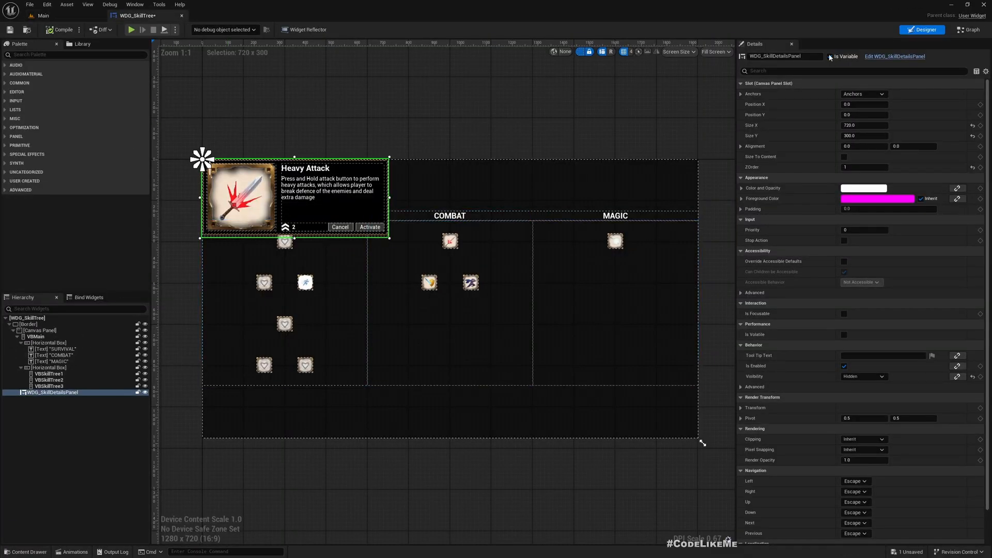
Reveal the OnPaint override under User Interface functions, inspect its nodes, and compile WDG_SkillTree.
left_click(967, 30)
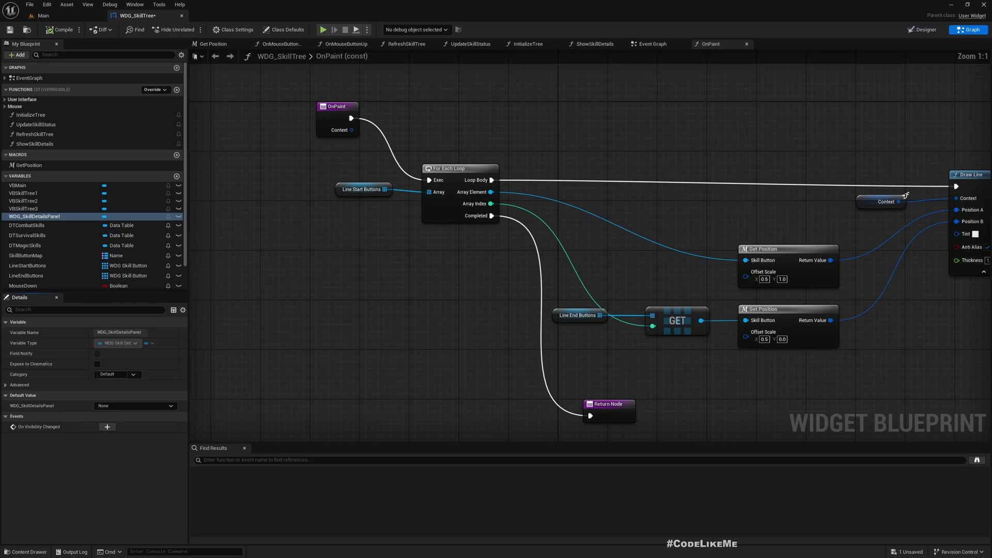
left_click(7, 106)
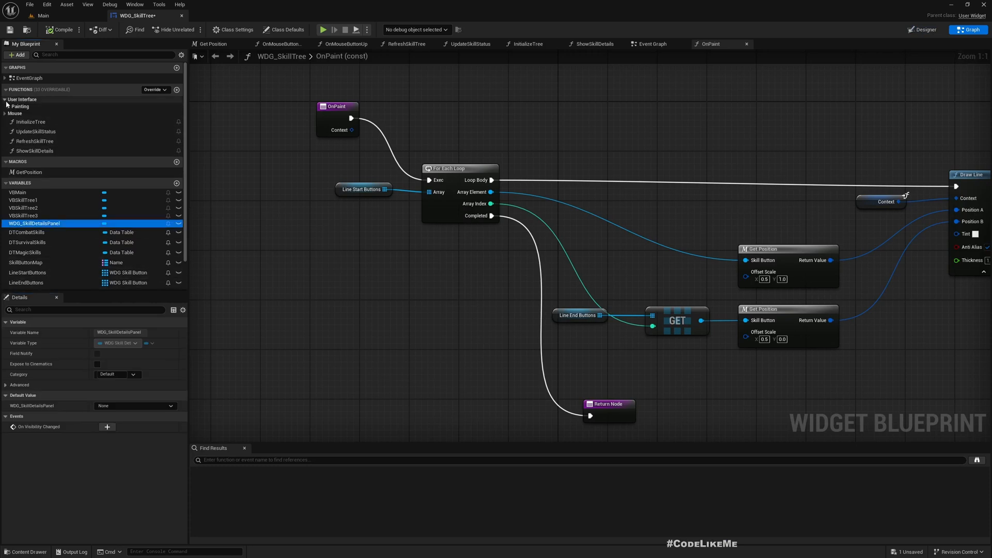
left_click(7, 107)
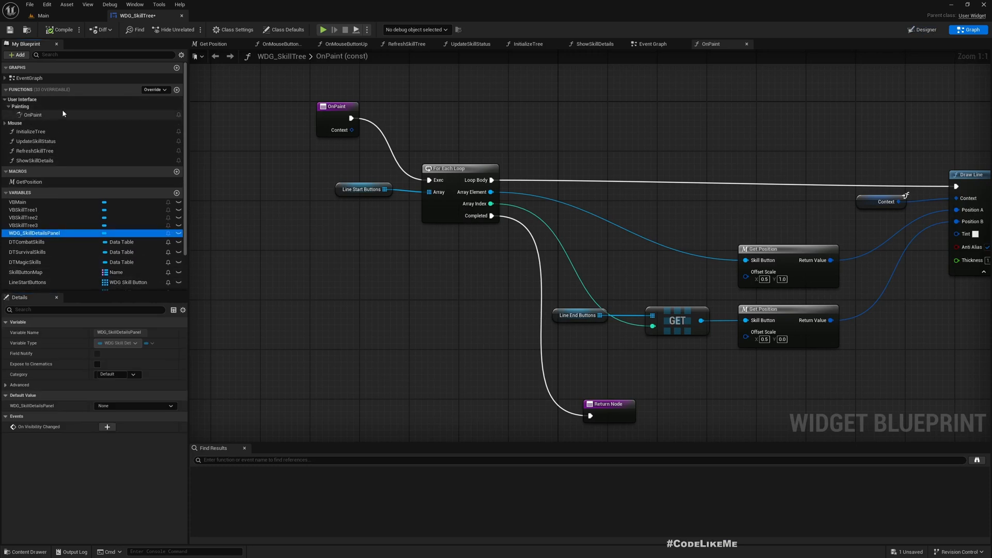
mouse_move(32, 115)
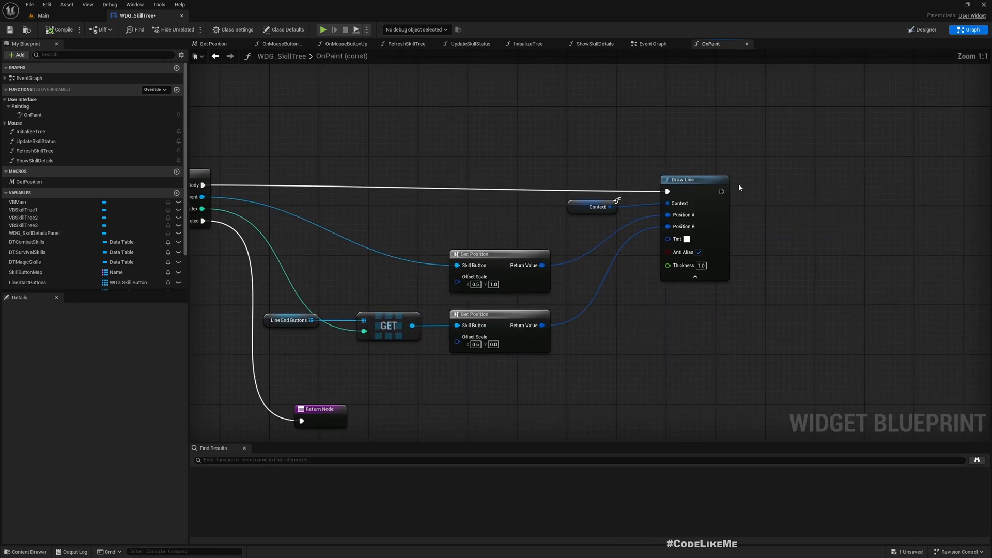
left_click(684, 180)
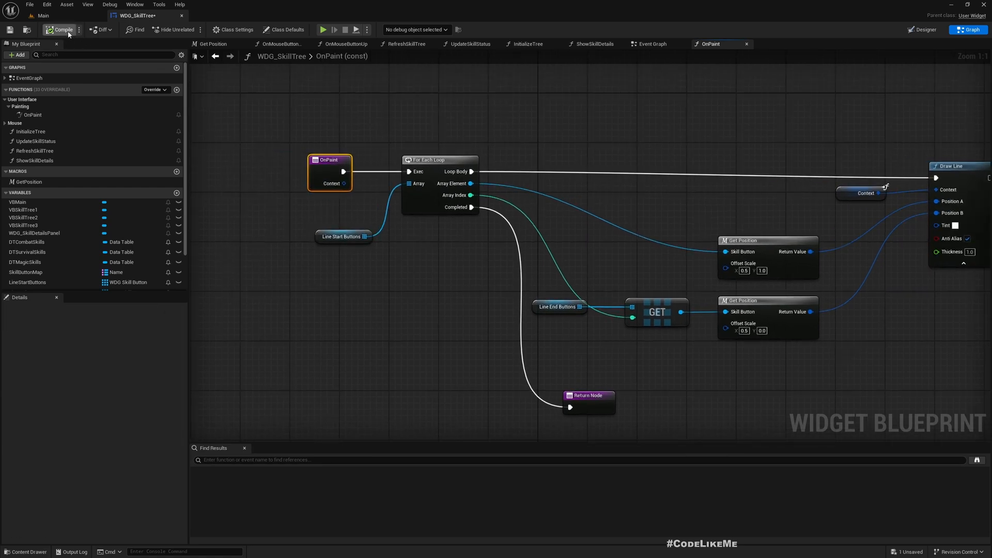
left_click(61, 29)
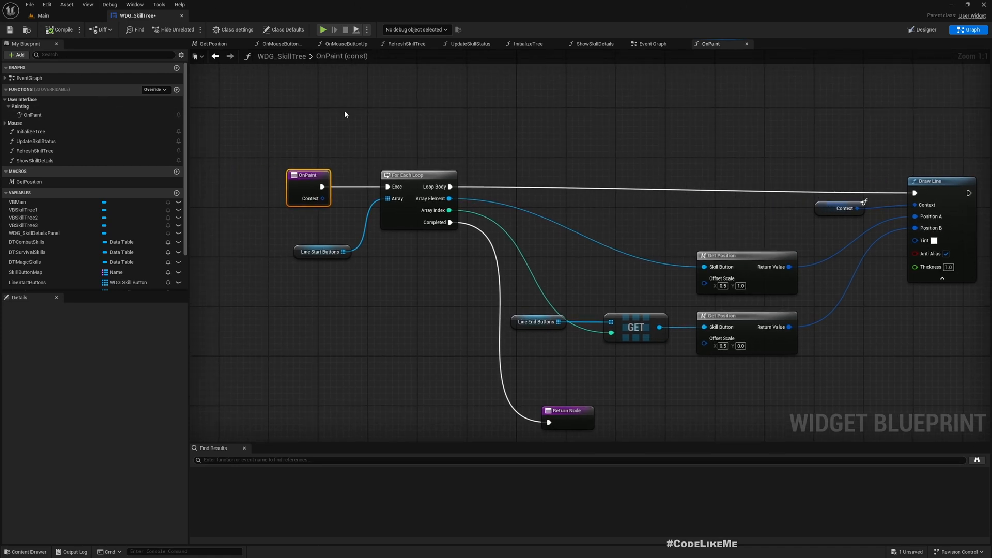
left_click(43, 15)
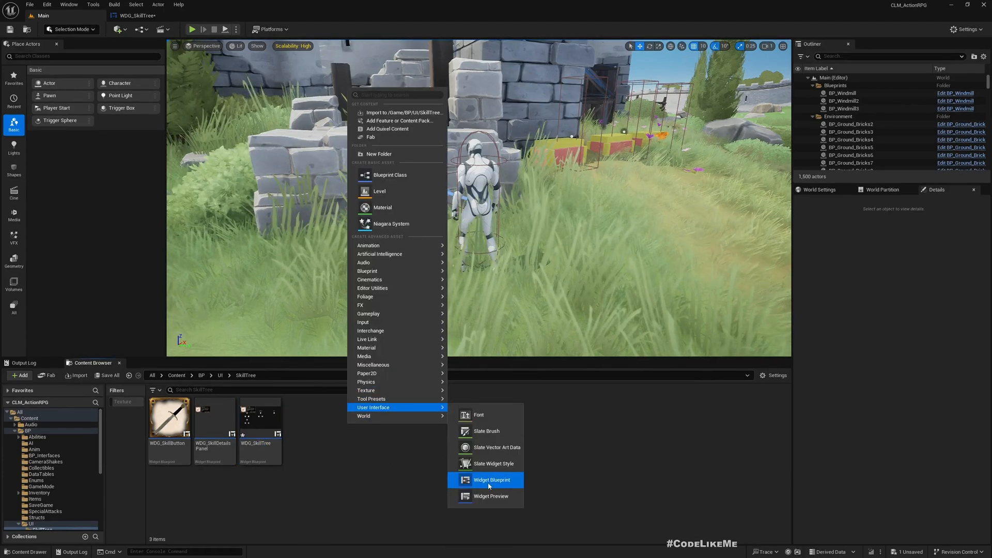
Create widget blueprint WDG_SillTreeLines in the SkillTree folder and open it.
left_click(492, 480)
type("WDG_SkillTreeLines")
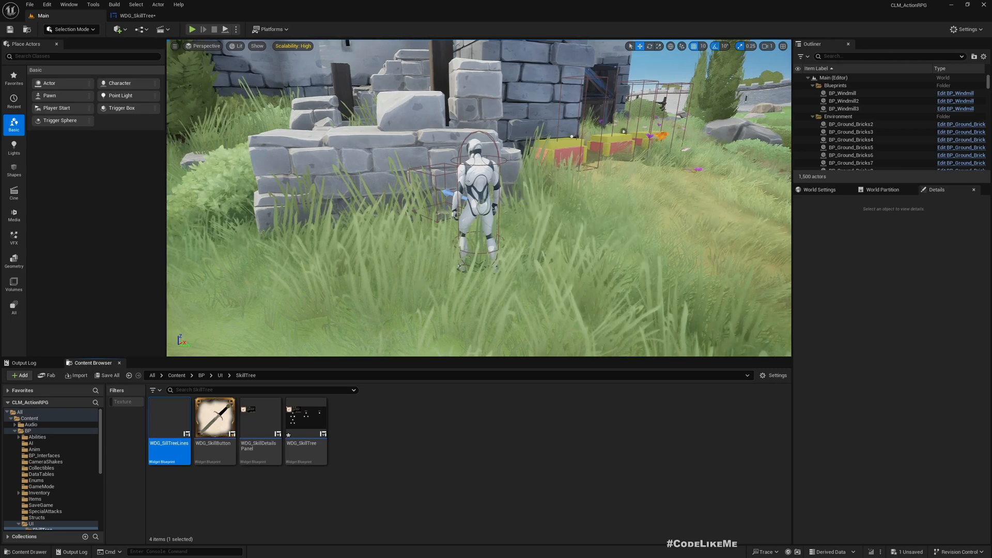
double_click(169, 418)
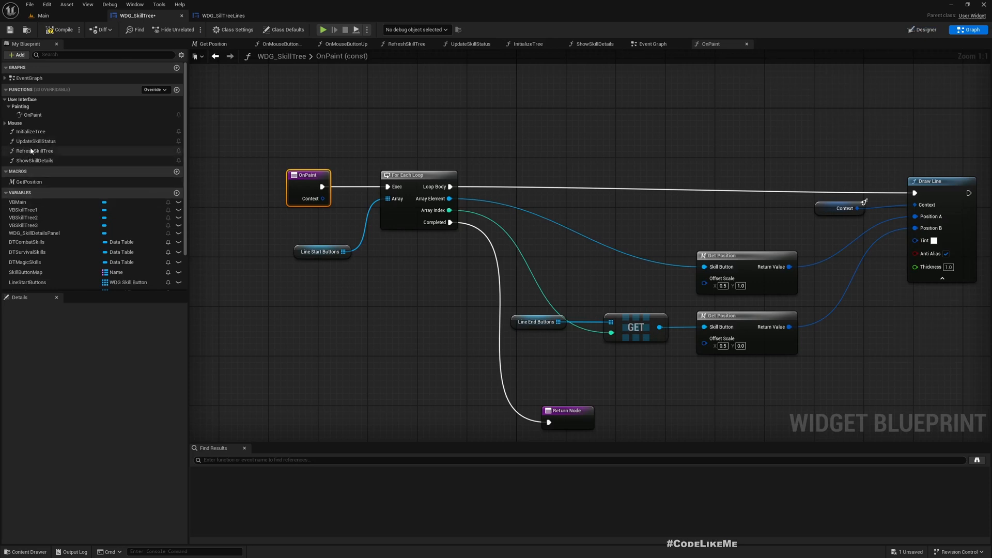
Discard the extra OnPaint_1, override OnPaint, and undo the copied line-drawing nodes.
left_click(31, 115)
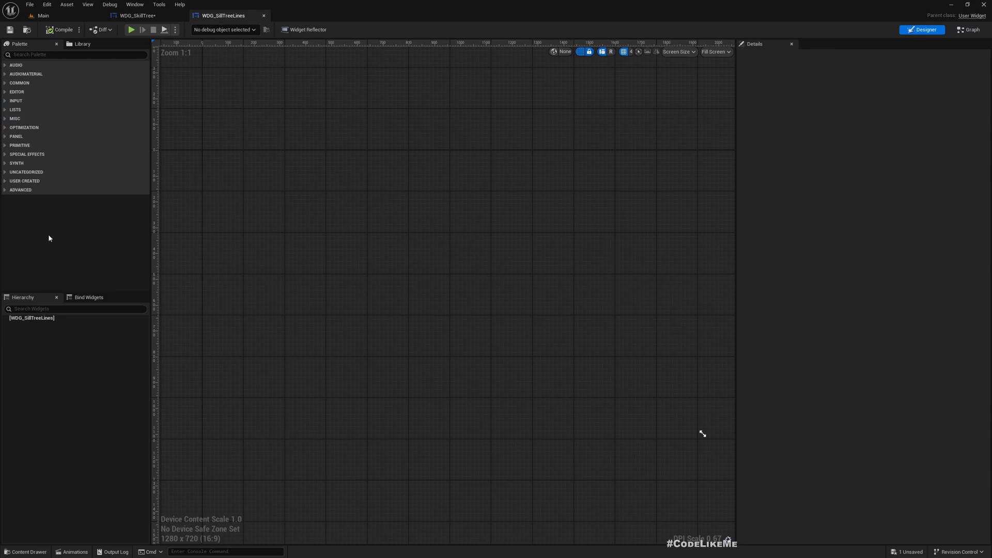
left_click(967, 29)
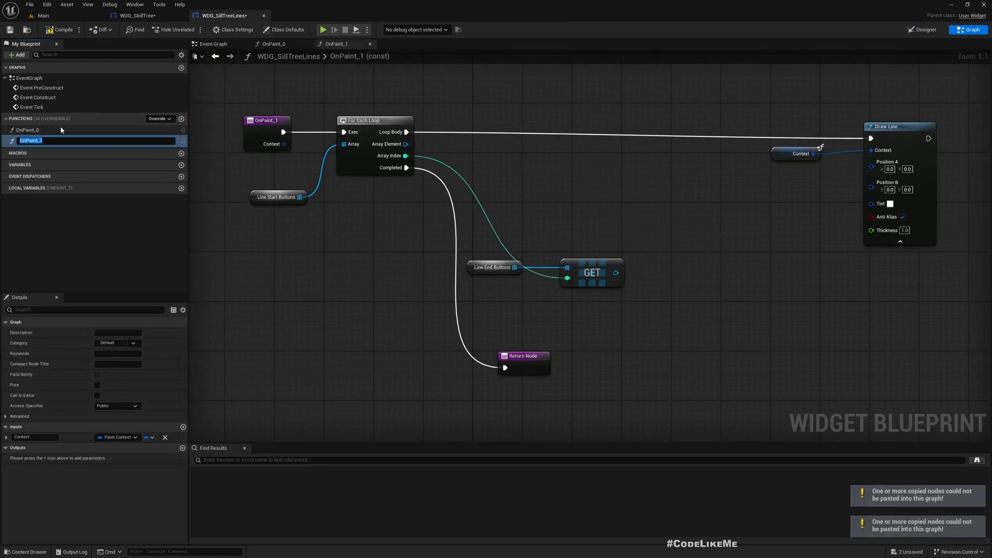
left_click(370, 43)
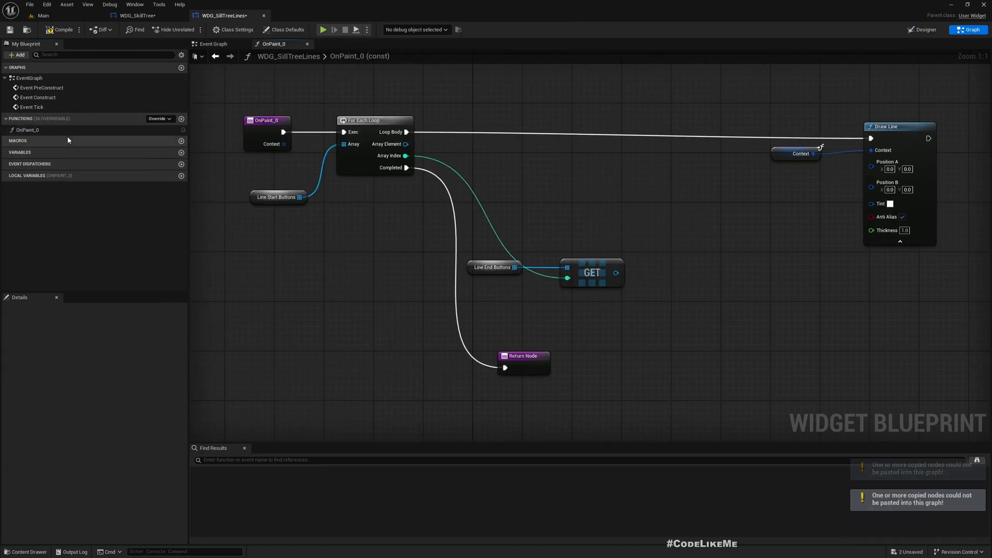
left_click(182, 119)
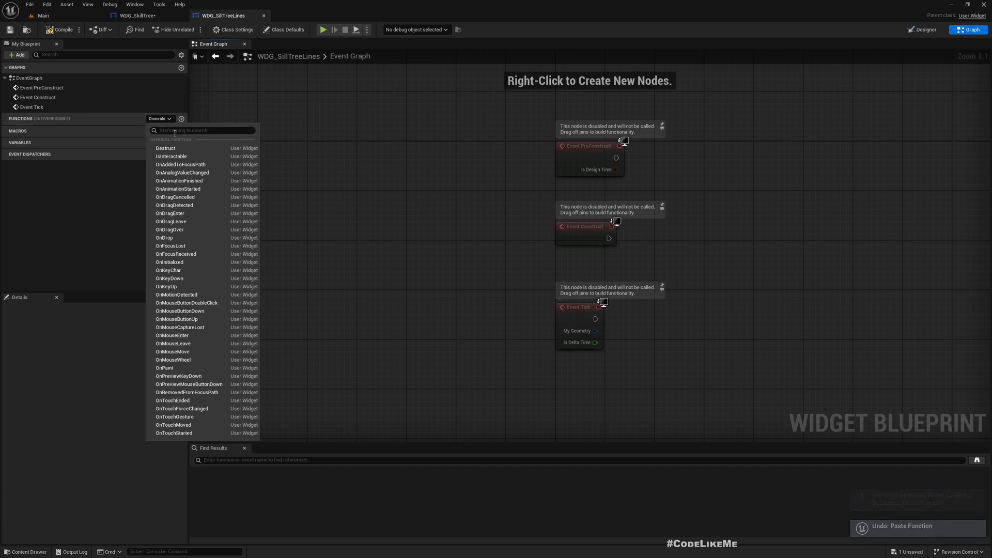
left_click(164, 368)
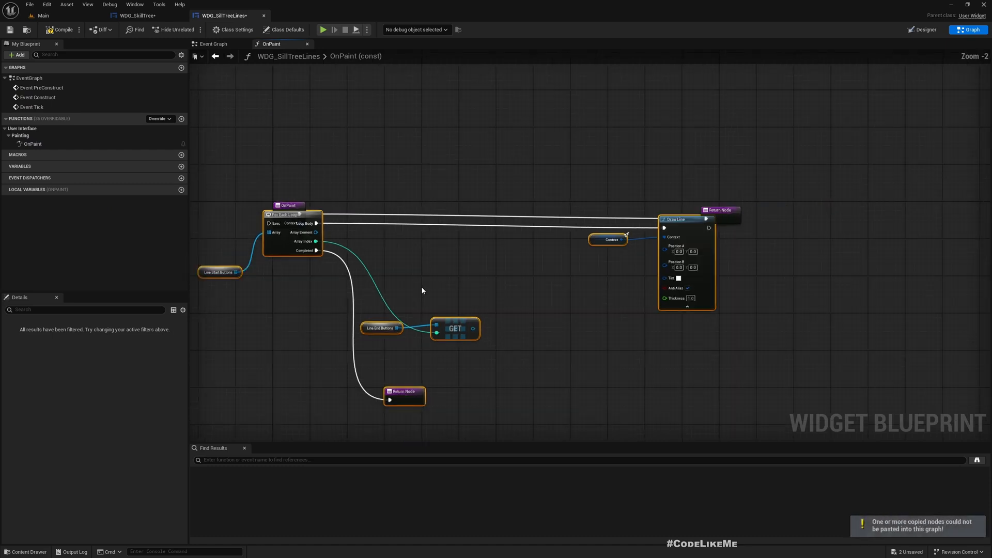
scroll("down", 3)
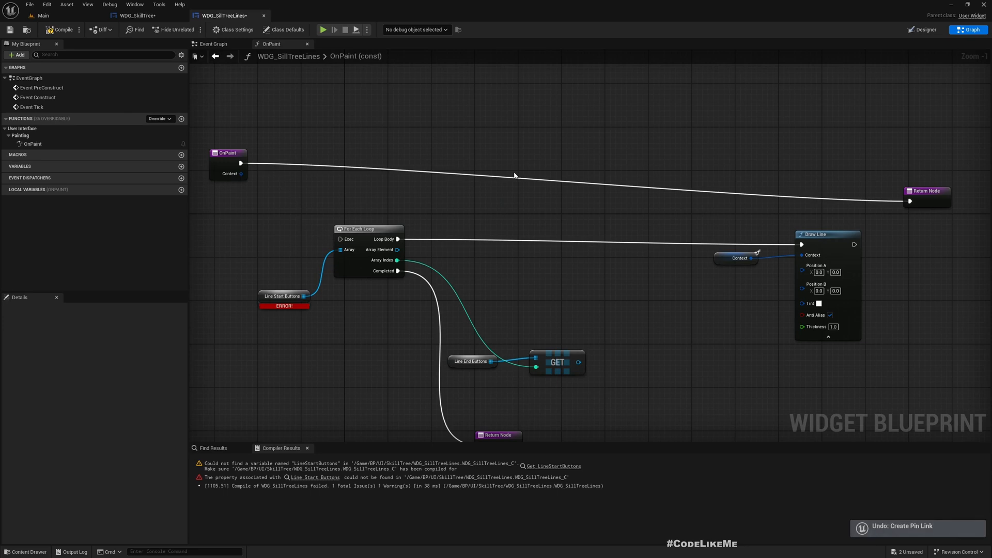
key("ctrl+z")
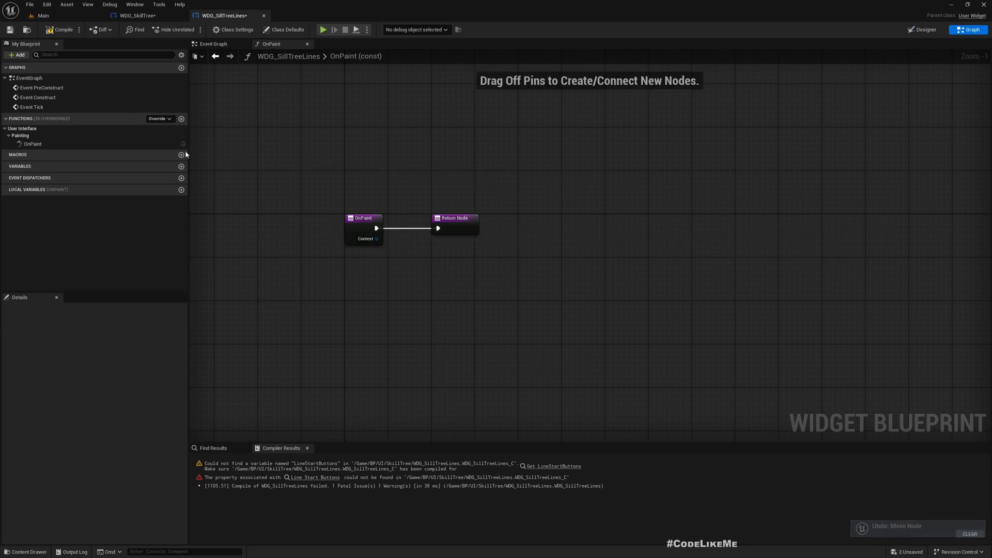
Paste WDG_SkillTree's GetPosition macro and OnPaint loop, array-get and Draw Line nodes into WDG_SillTreeLines.
left_click(138, 15)
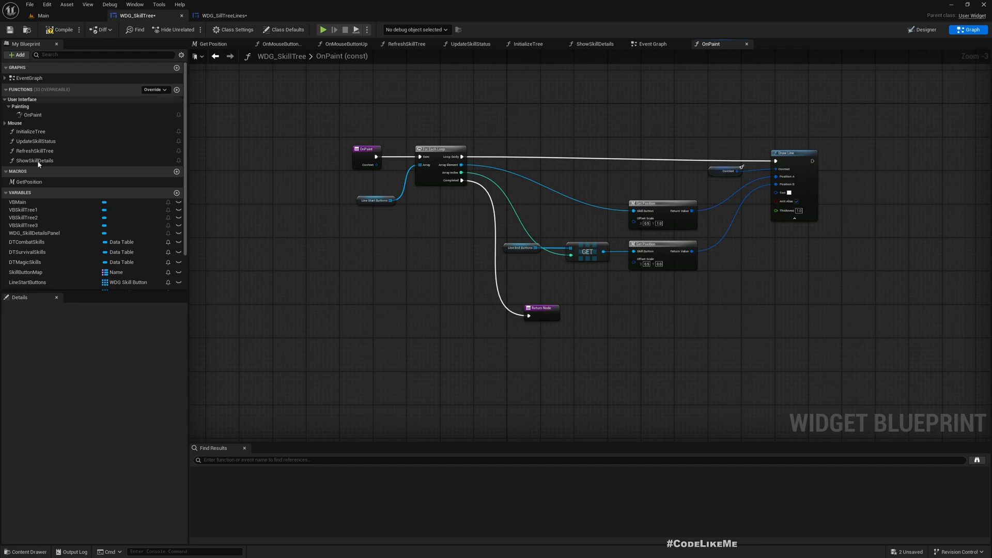
left_click(27, 182)
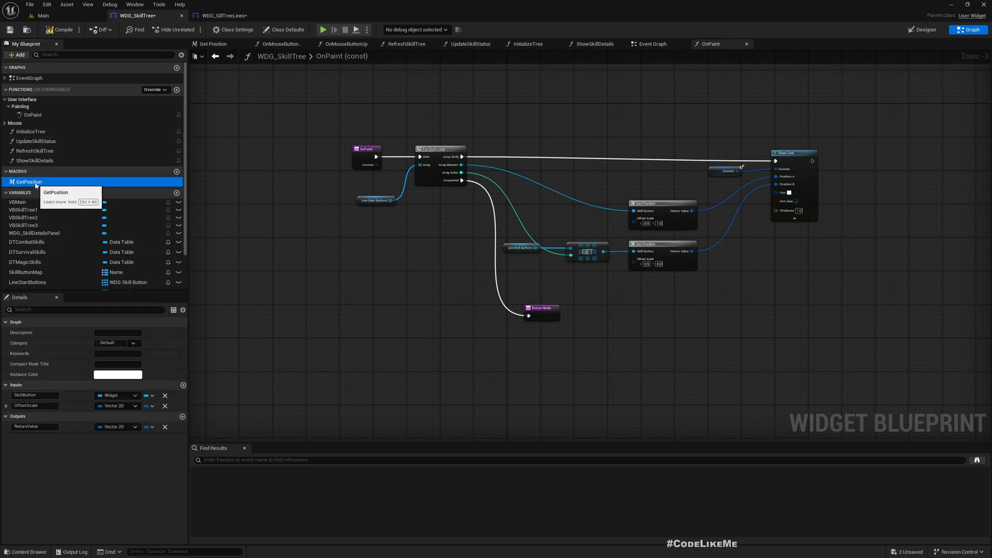
left_click(220, 15)
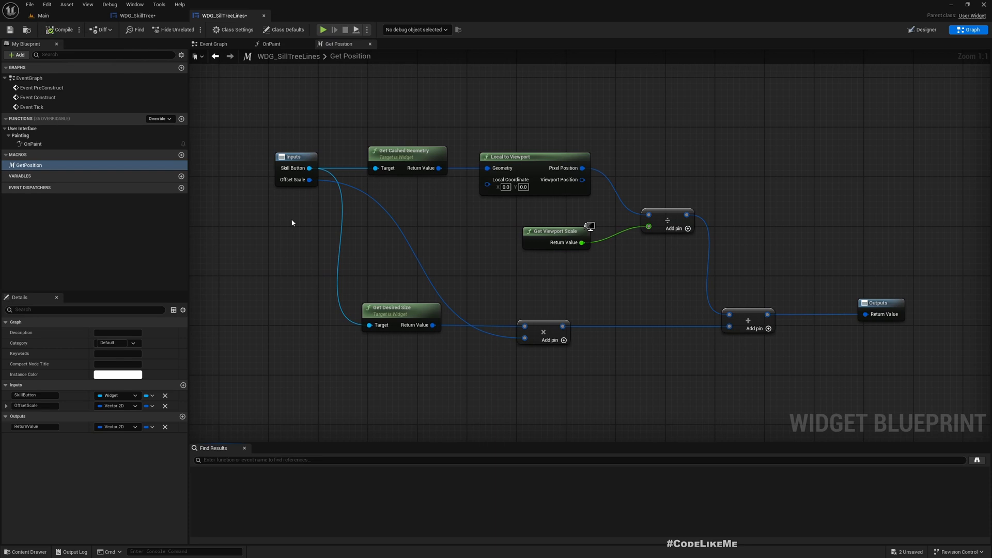
left_click(271, 43)
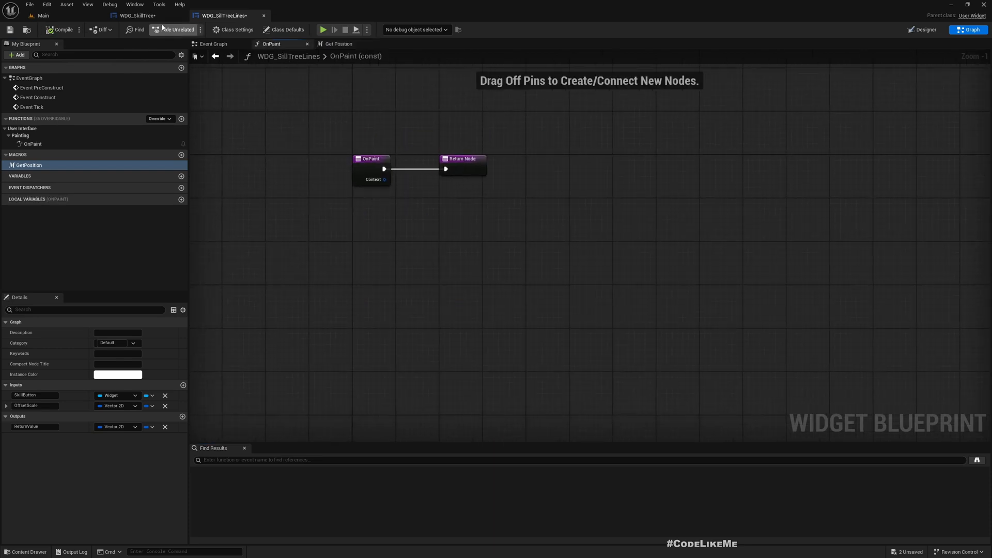
left_click(135, 15)
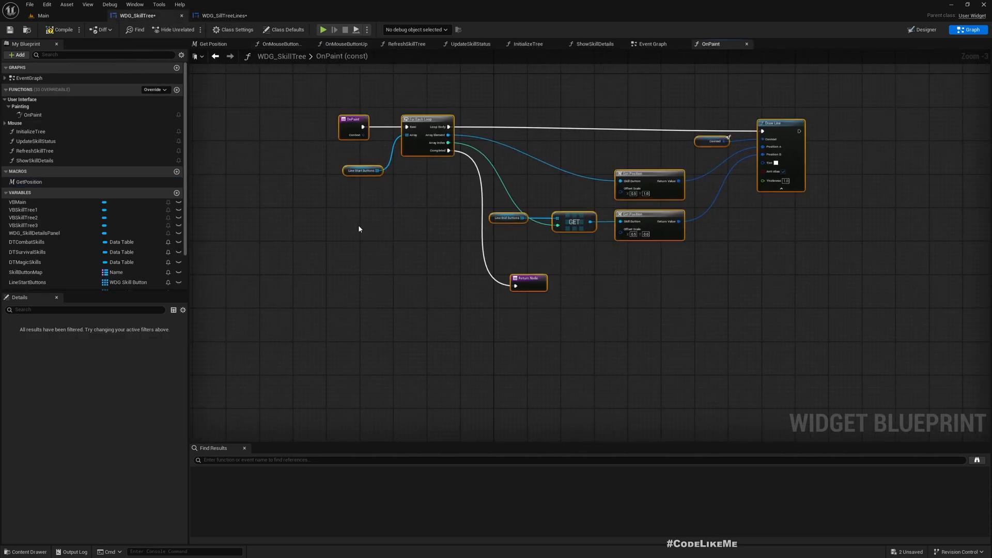
left_click(223, 15)
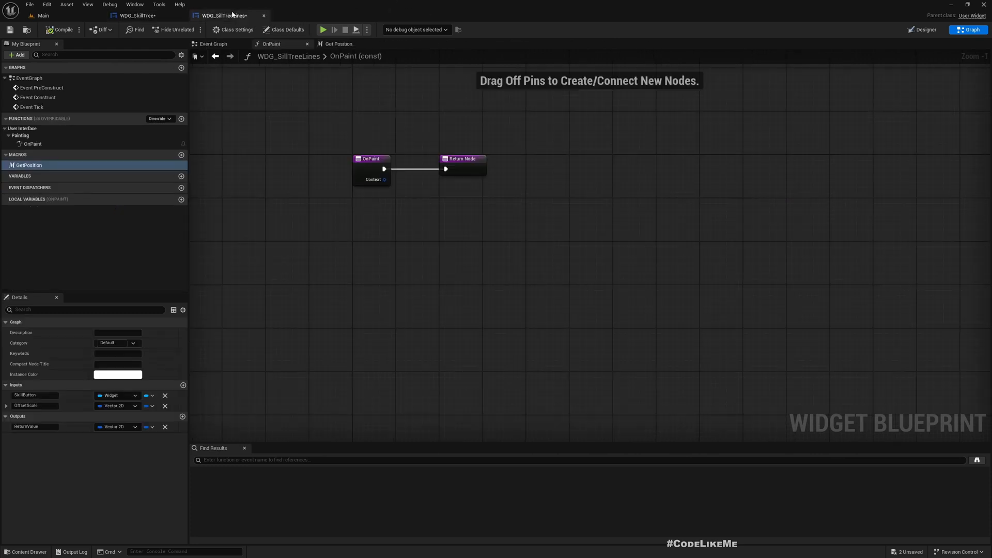
key("ctrl+v")
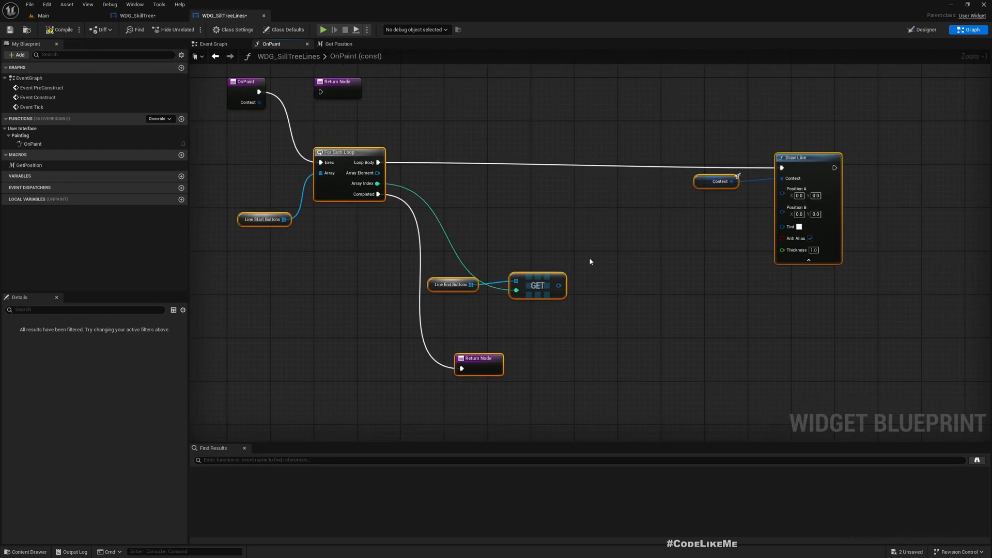
Compile, then create LineStartButtons and LineEndButtons variables from the errored nodes.
left_click(61, 29)
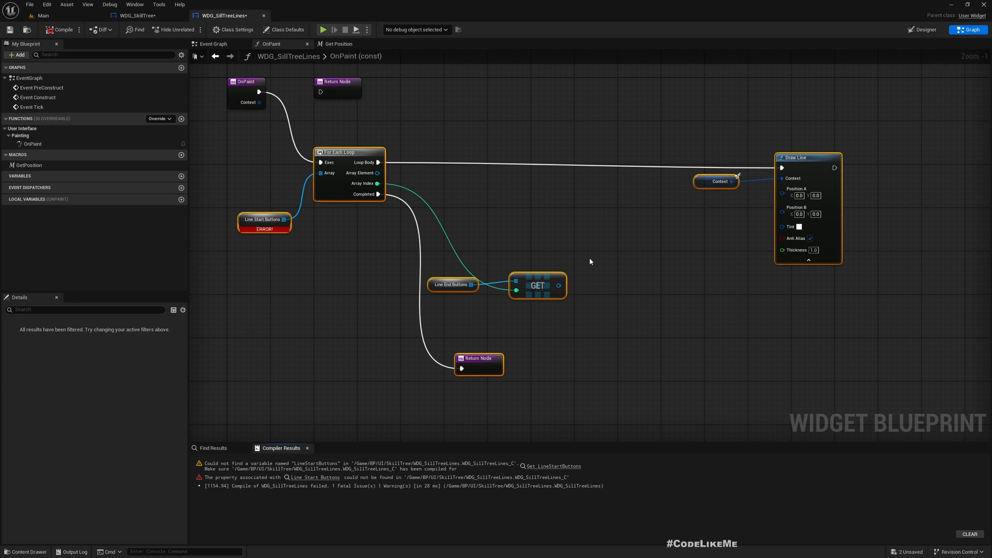
mouse_move(242, 220)
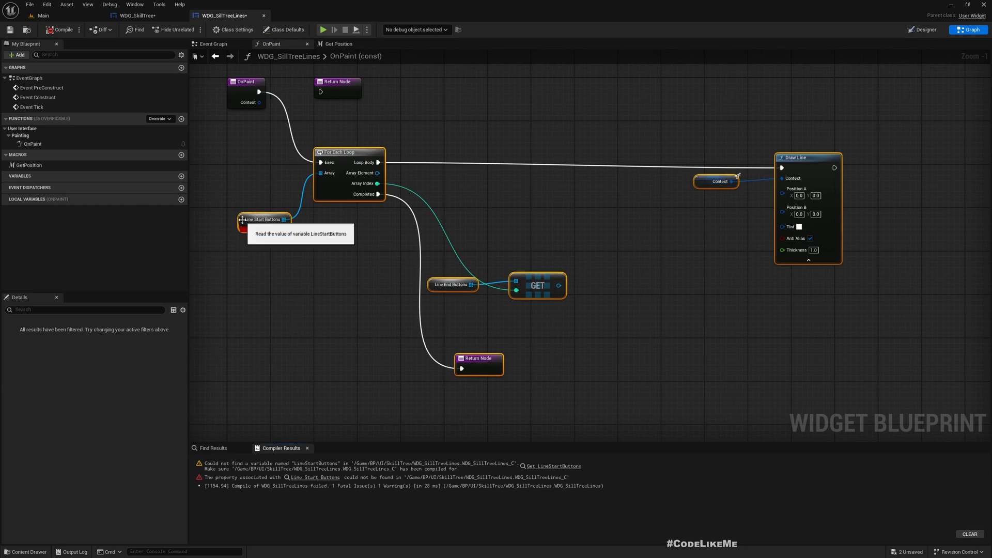
right_click(265, 220)
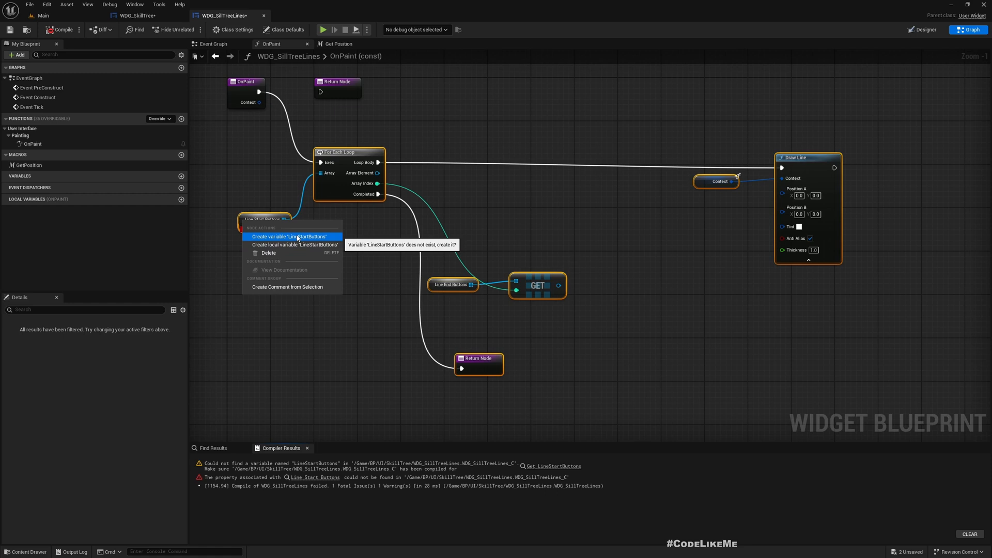
left_click(290, 236)
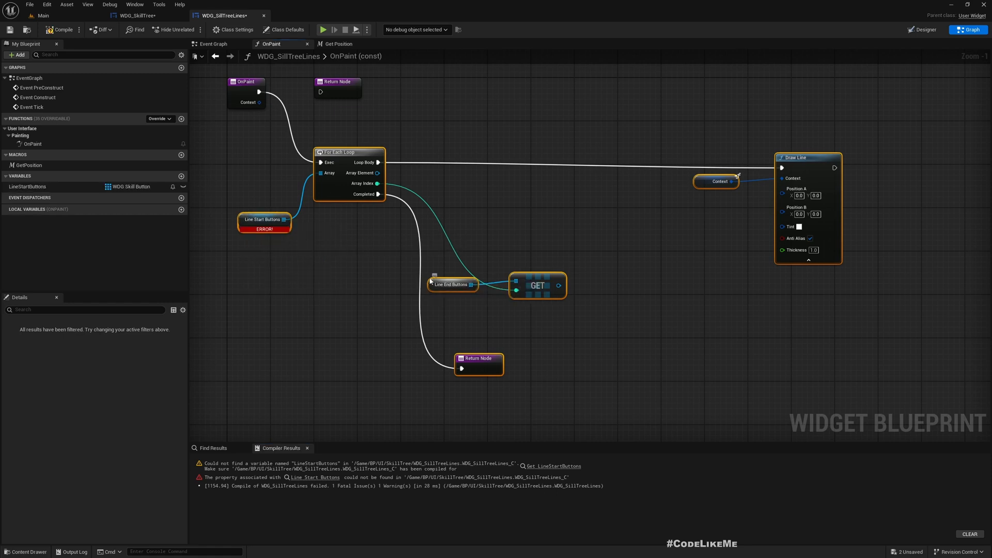
right_click(443, 284)
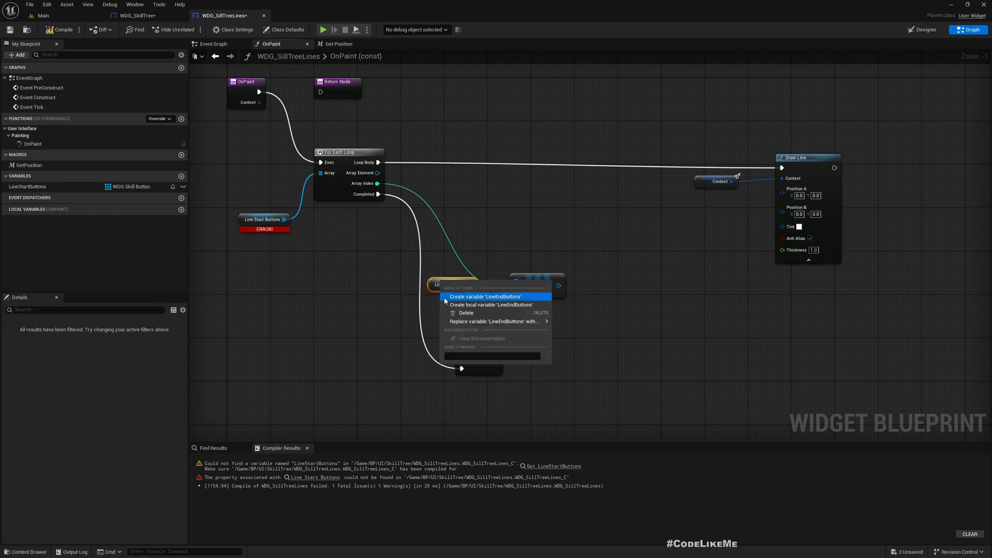
left_click(486, 297)
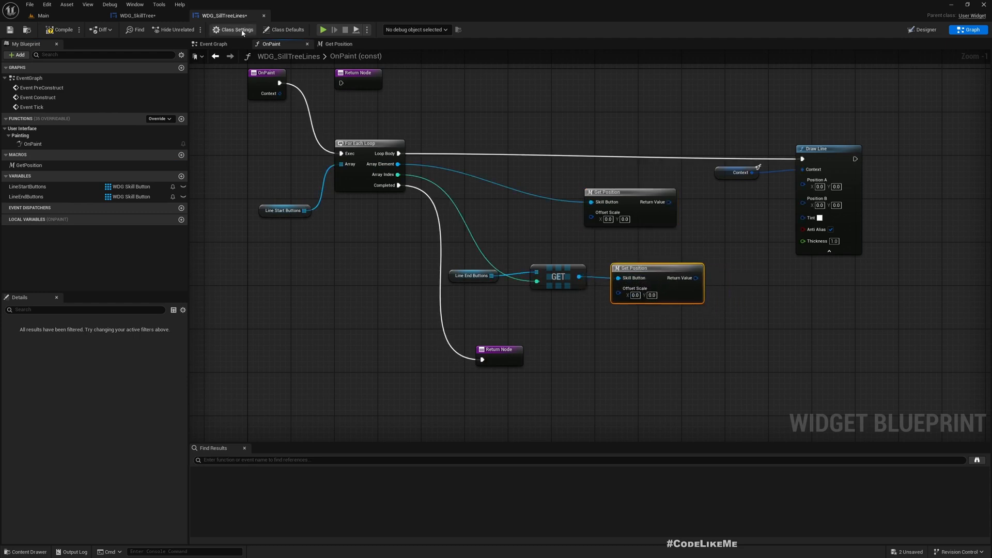
Wire both GetPosition results into Draw Line, offset scales 0.5/1.0 and 0.5/0.0.
left_click(138, 15)
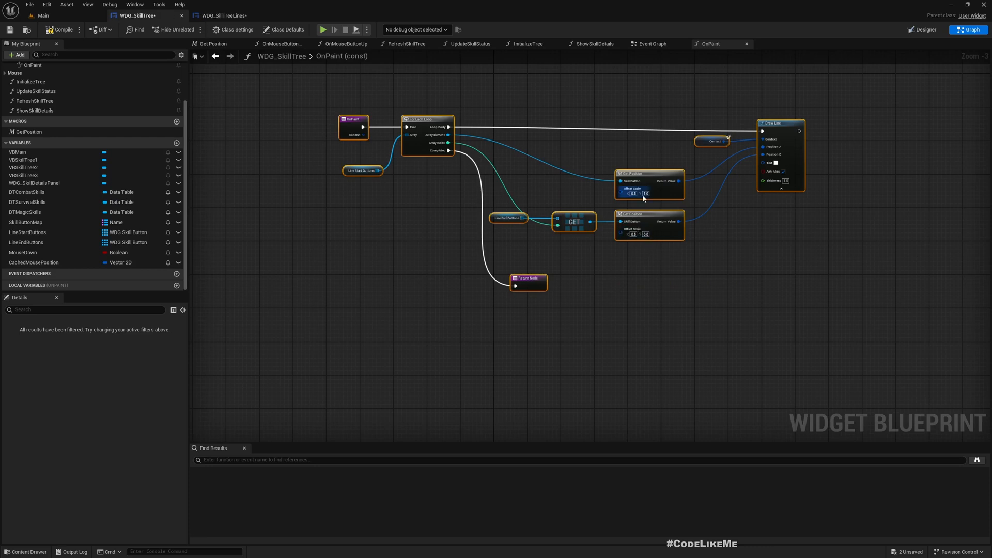
scroll("up", 3)
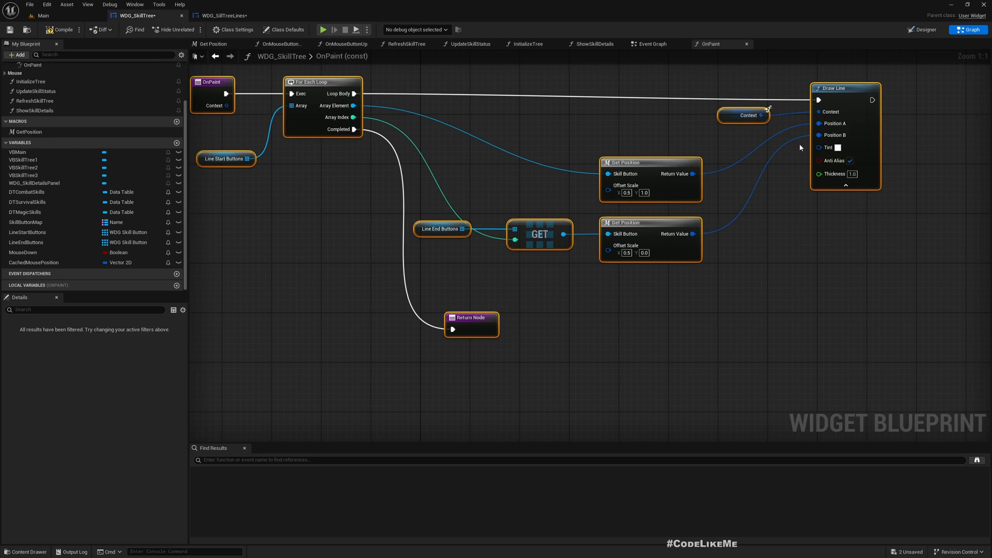
left_click(223, 15)
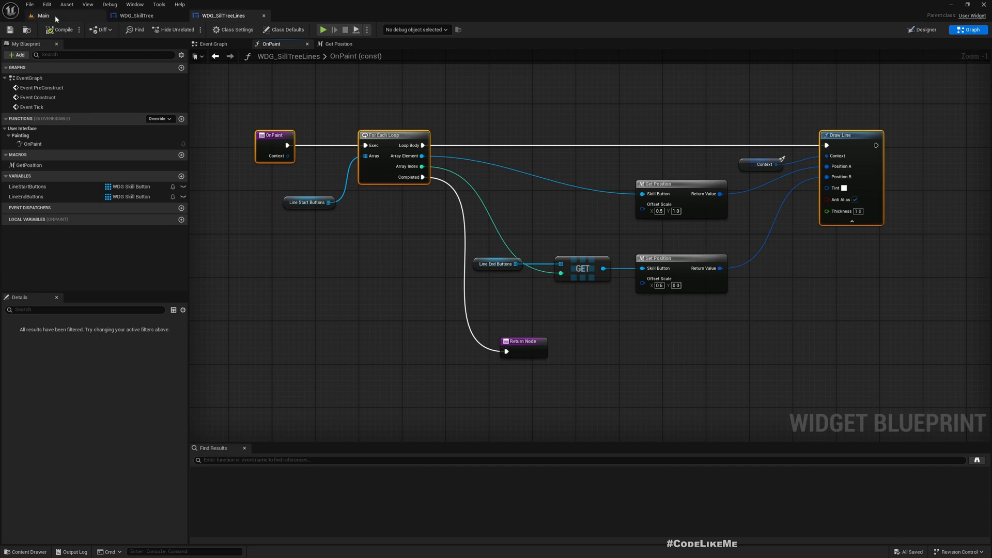
mouse_move(137, 15)
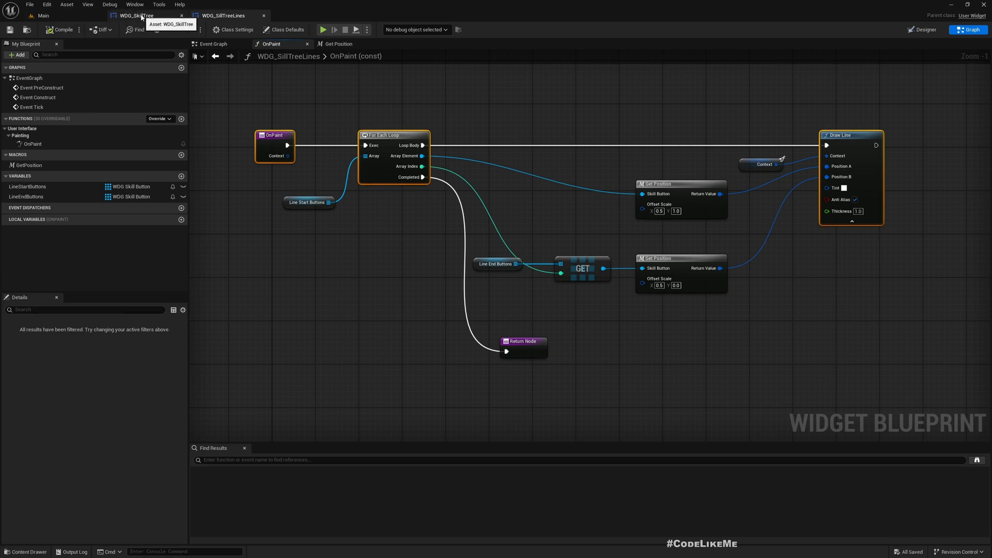
Disconnect WDG_SkillTree's OnPaint entry from its loop and inspect LineStartButtons.
left_click(135, 15)
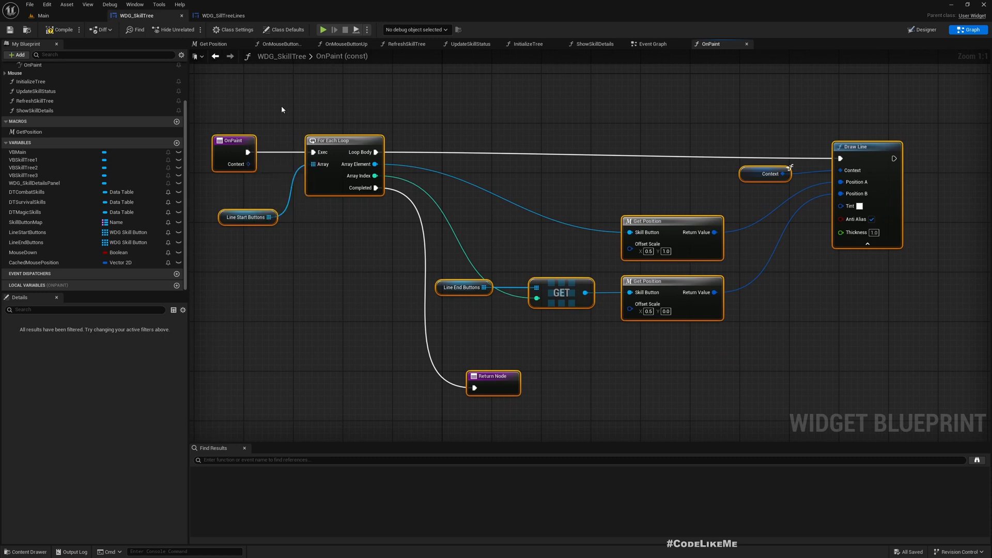
left_click(260, 161)
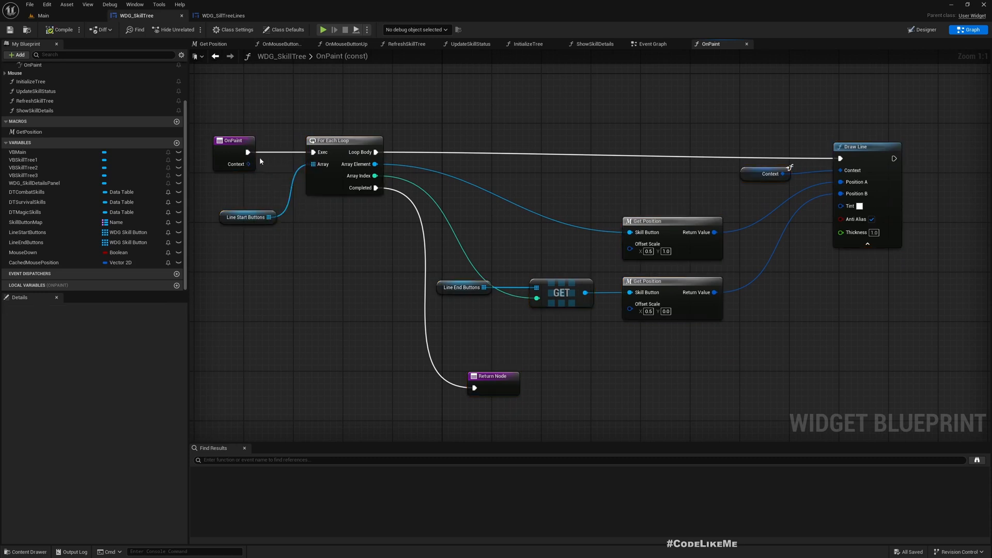
left_click(234, 152)
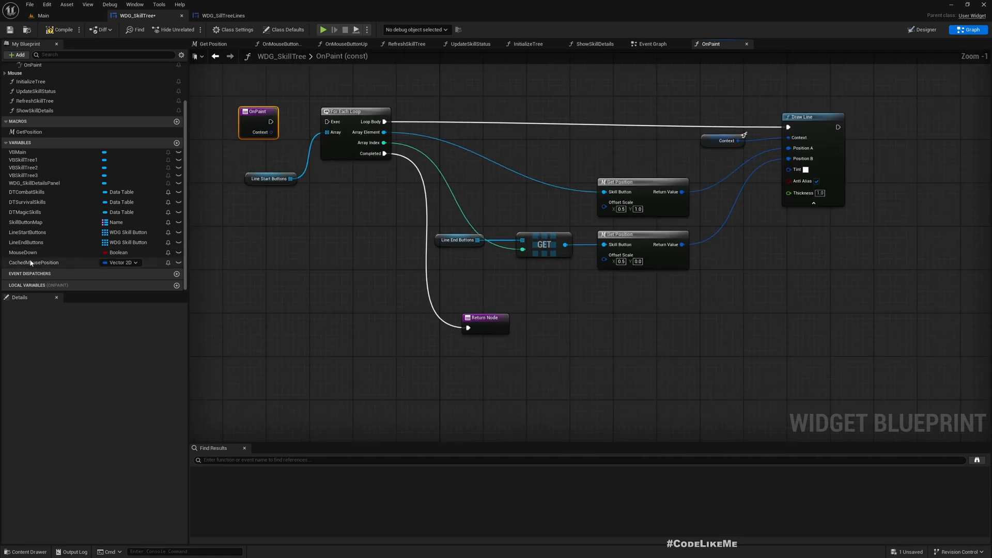
left_click(27, 232)
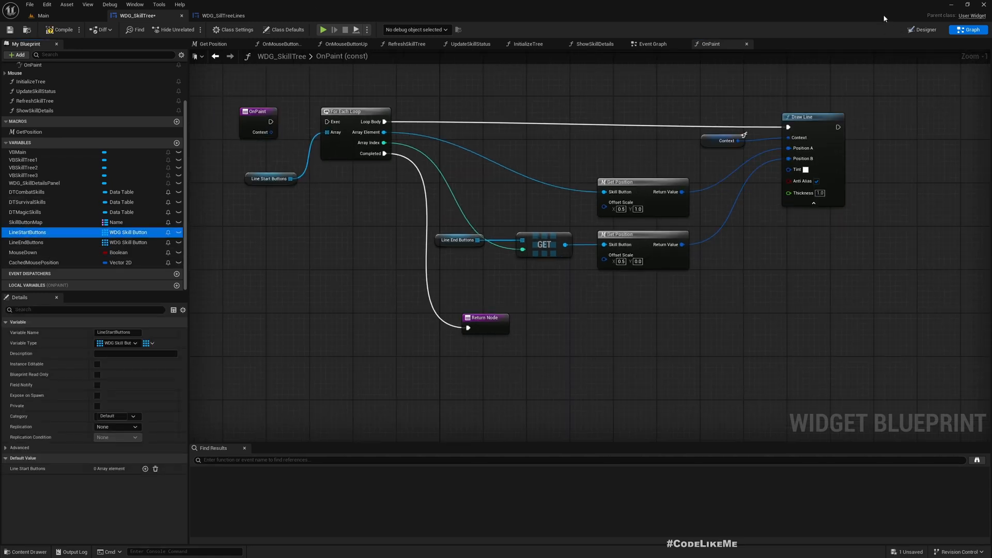
left_click(923, 29)
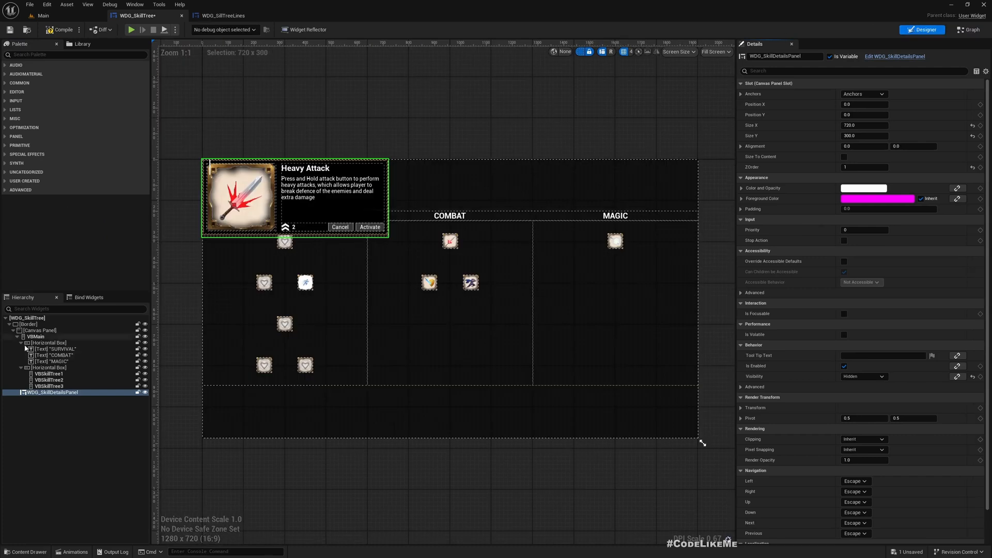
mouse_move(222, 15)
type("skilltre")
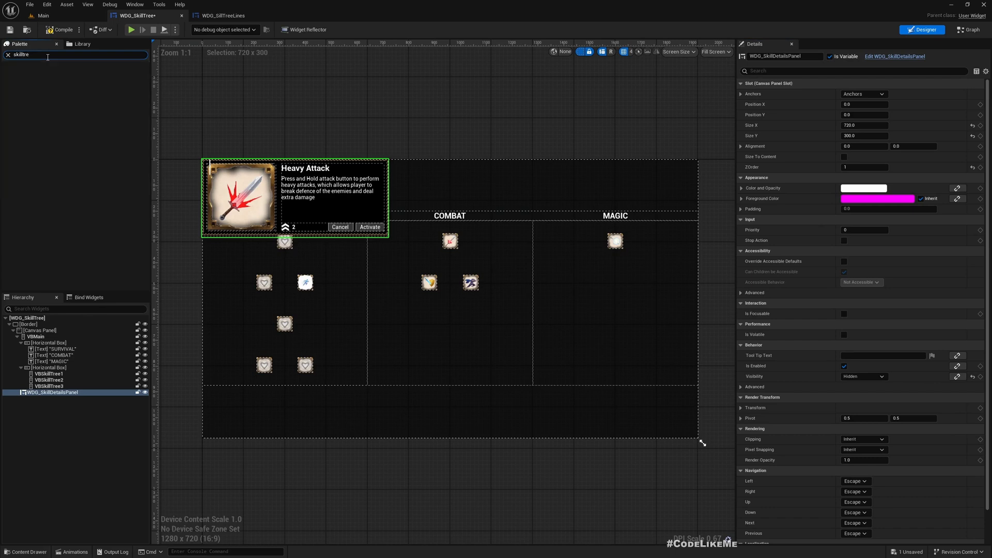
Add WDG_SillTreeLines under the Canvas Panel with full-stretch anchors and Not Hit-Testable visibility.
type("lines")
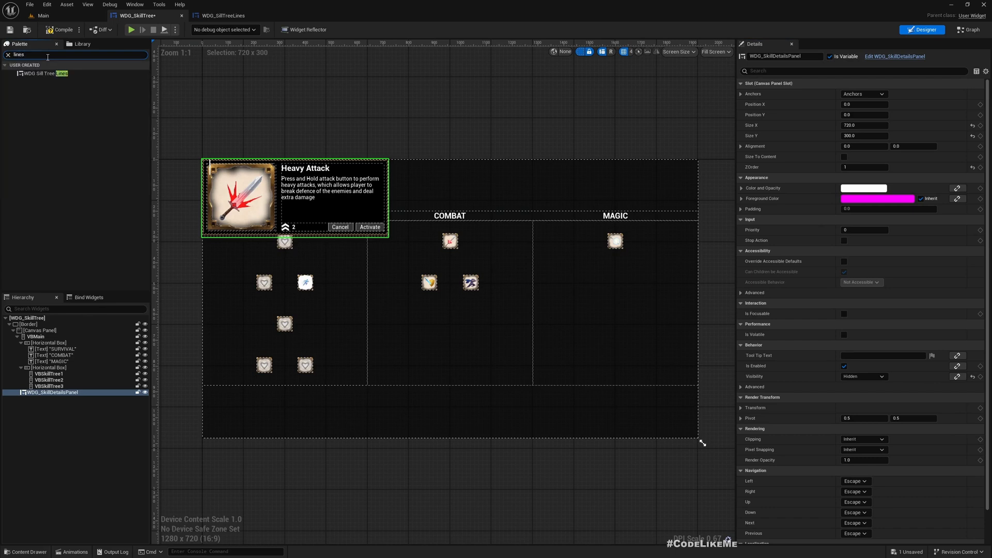
left_click(48, 74)
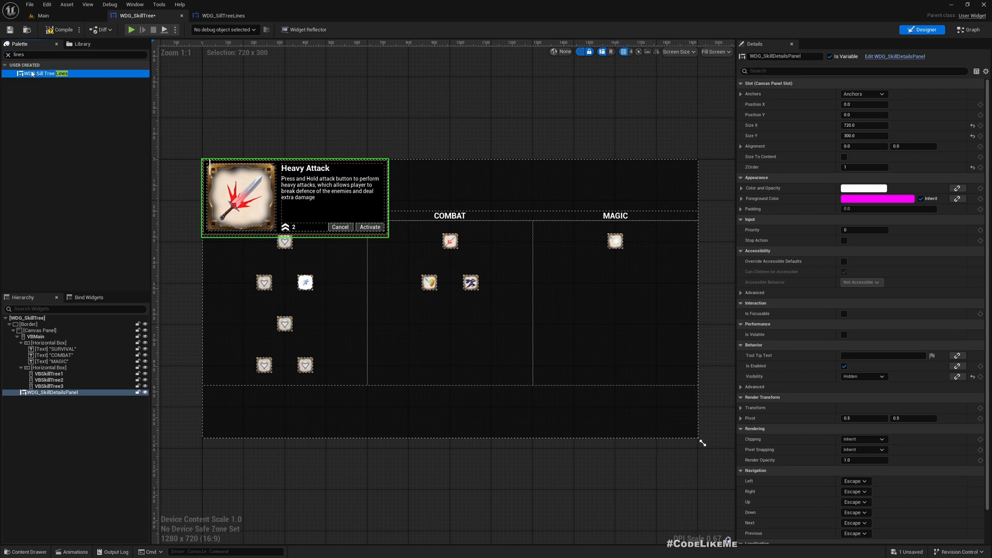
left_click(57, 380)
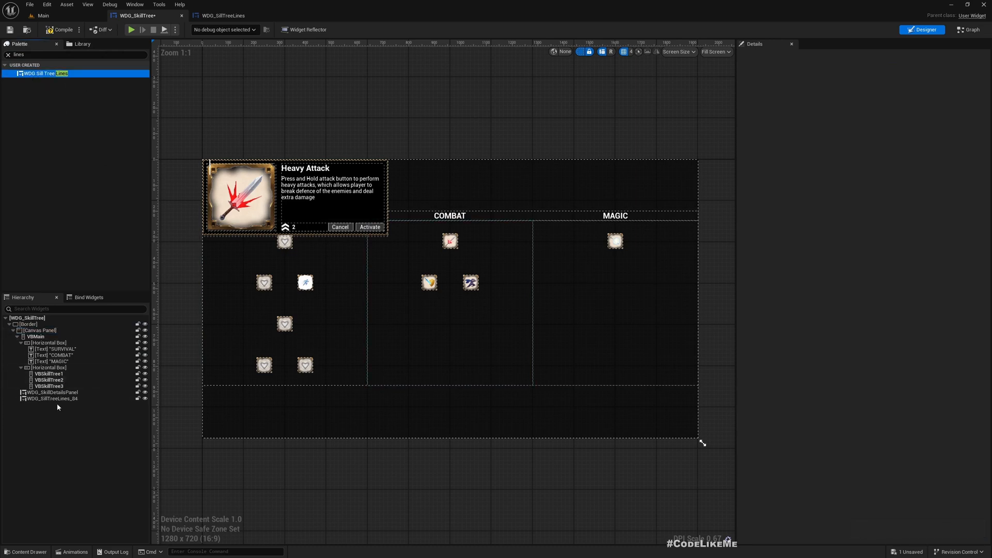
left_click(52, 399)
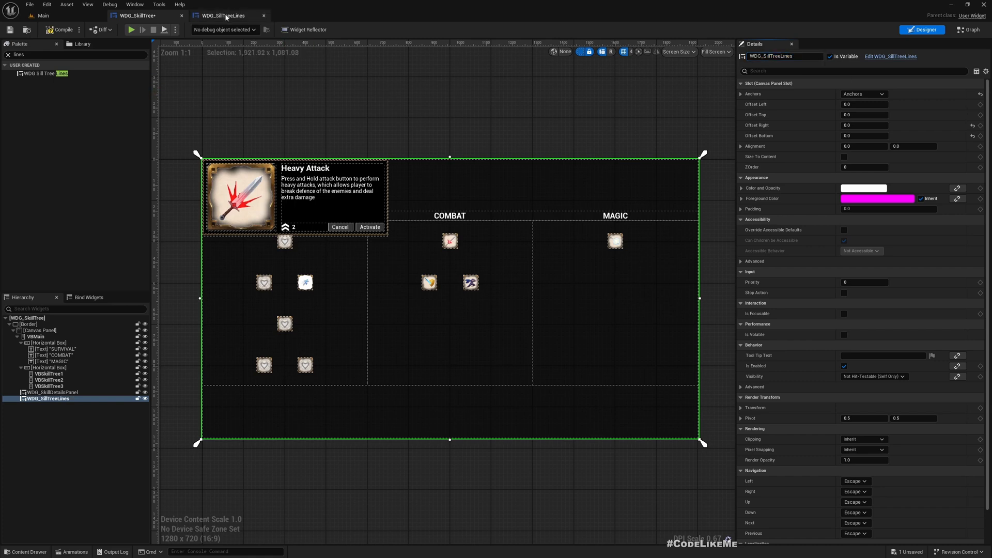
left_click(43, 15)
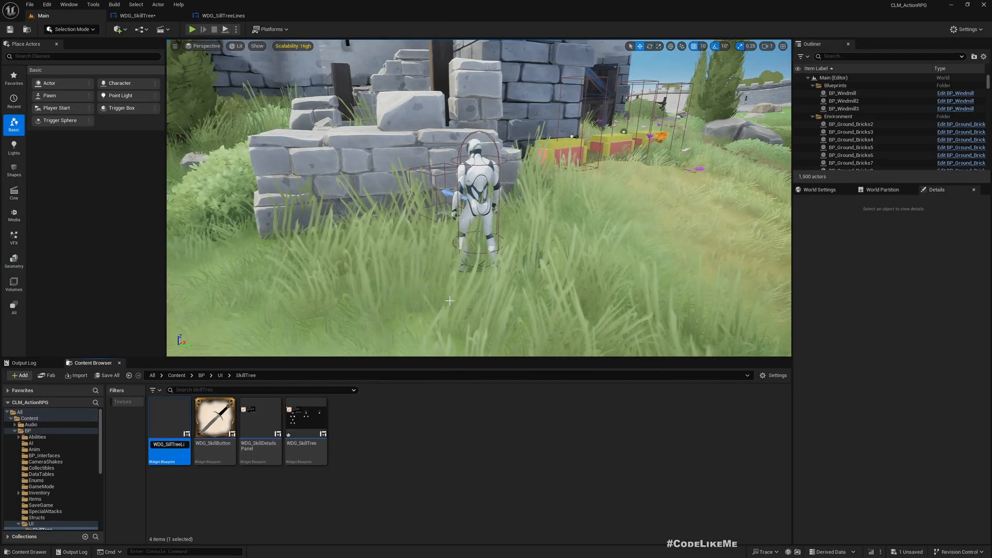
left_click(306, 418)
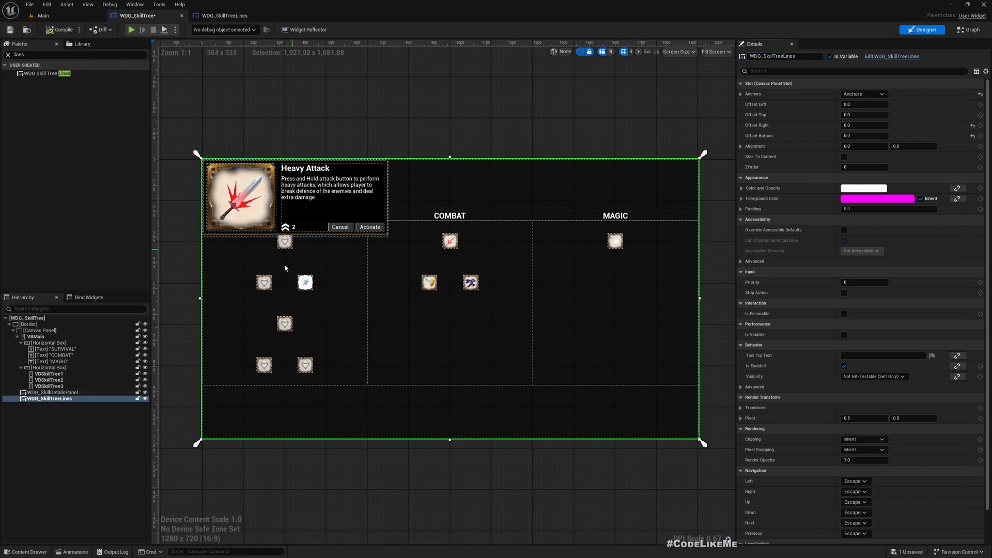
left_click(967, 30)
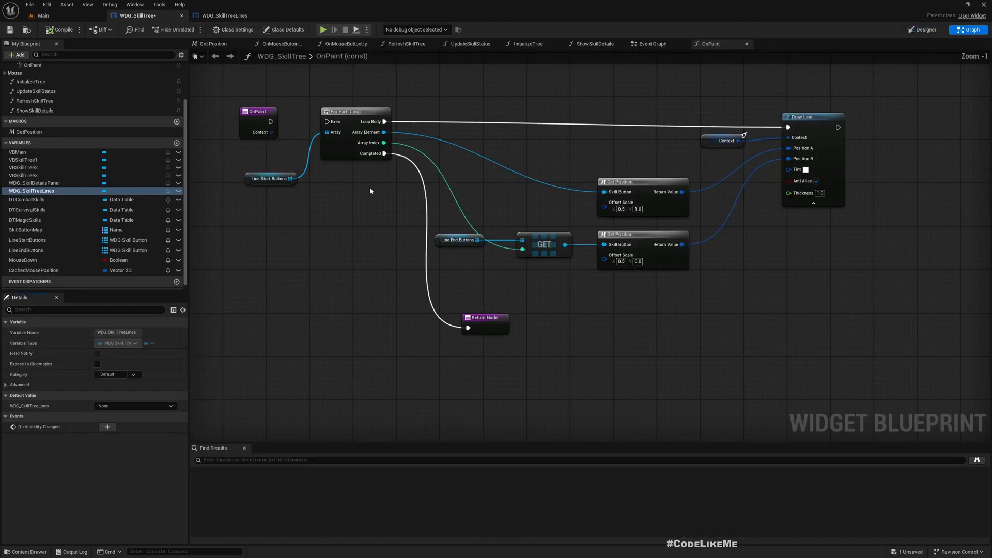
Find references to the LineStartButtons variable by name in WDG_SkillTree.
right_click(26, 240)
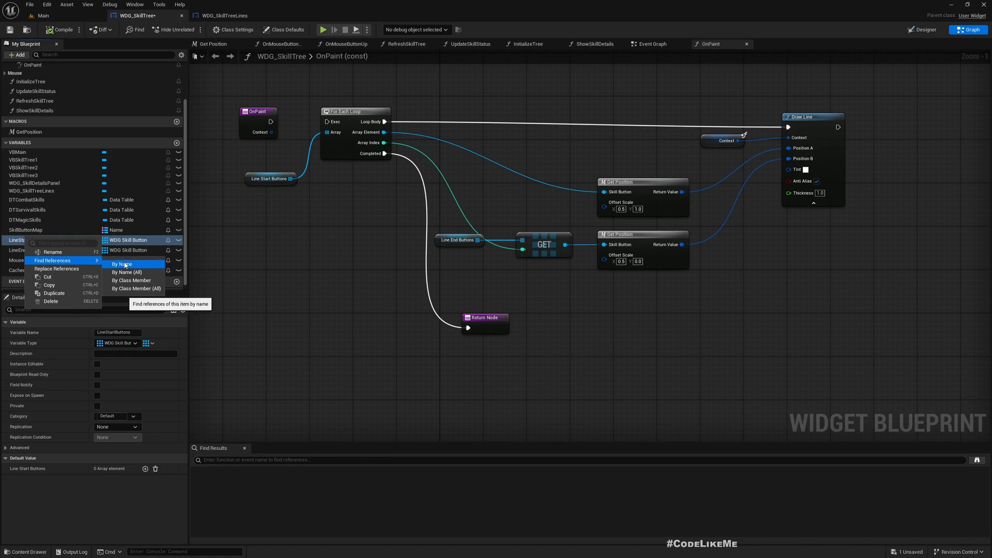
left_click(121, 264)
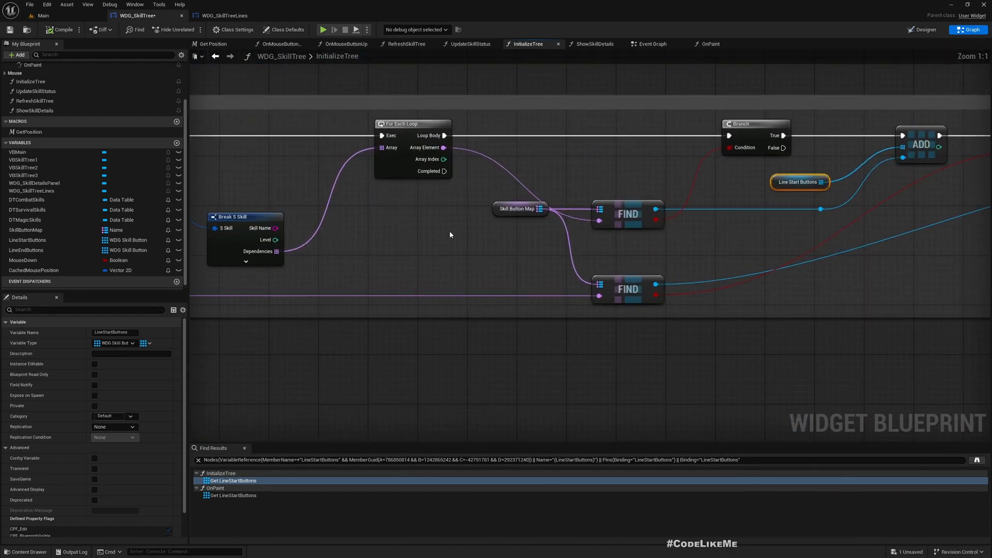
In RefreshSkillTree, connect Line Start Buttons and Line End Buttons getters to the lines widget's SET pins.
scroll("down", 3)
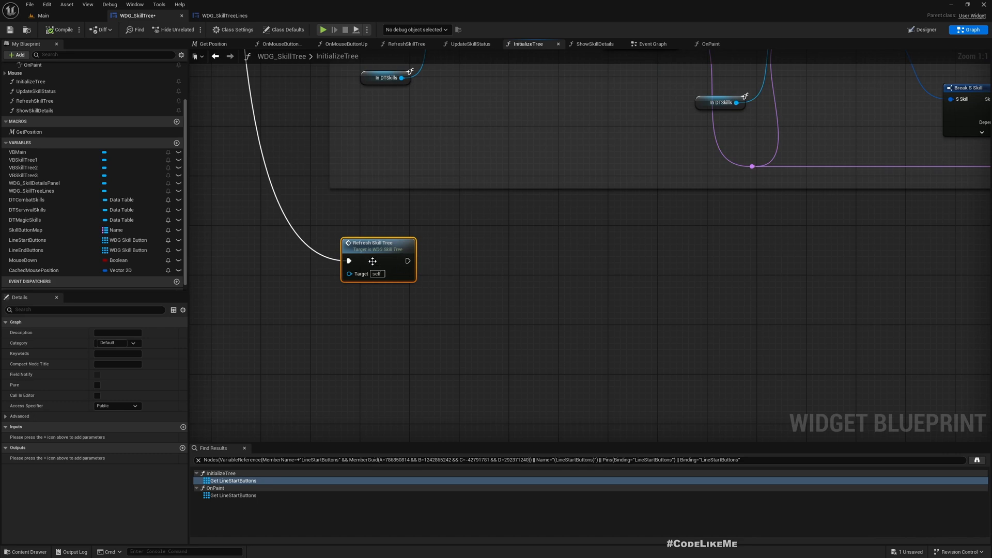
left_click(406, 44)
type("linesta")
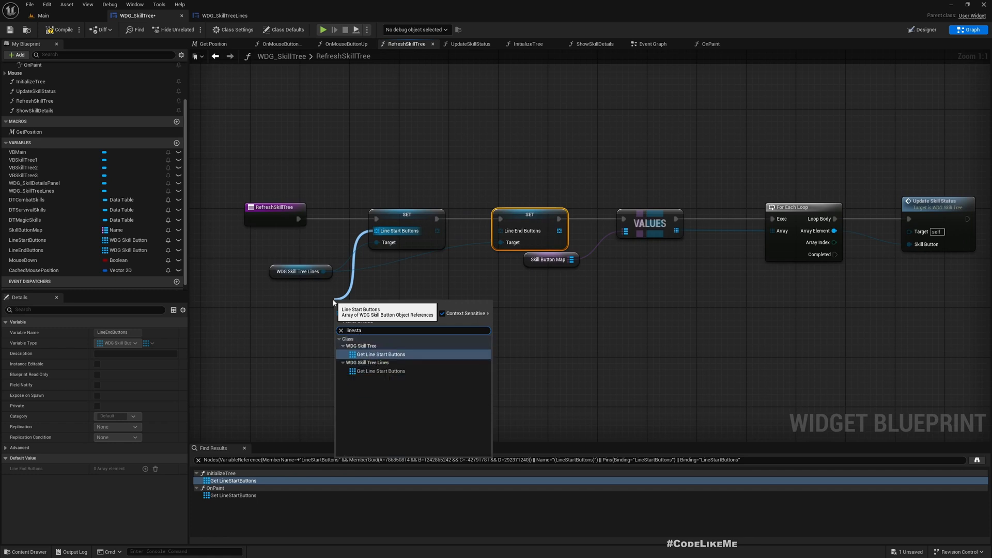
left_click(382, 355)
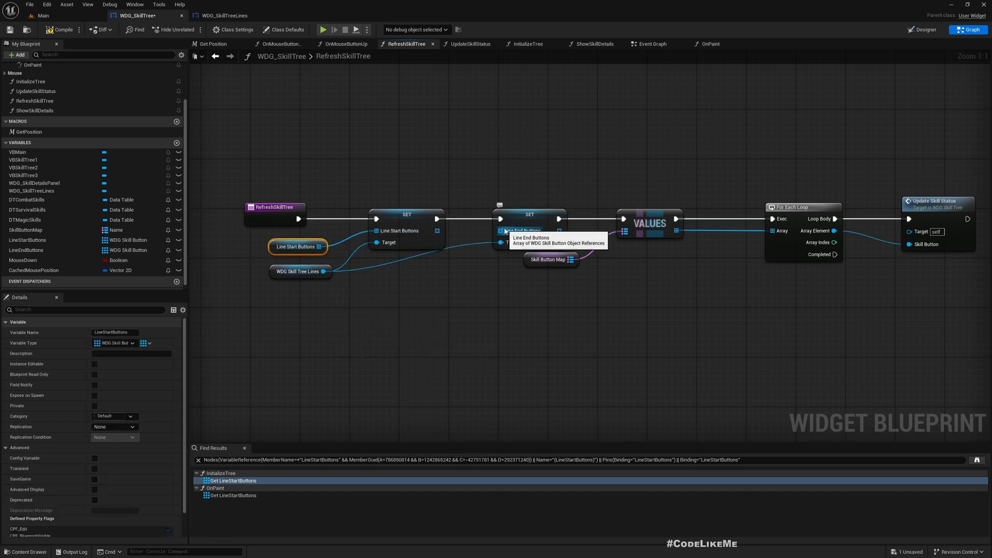
scroll("down", 3)
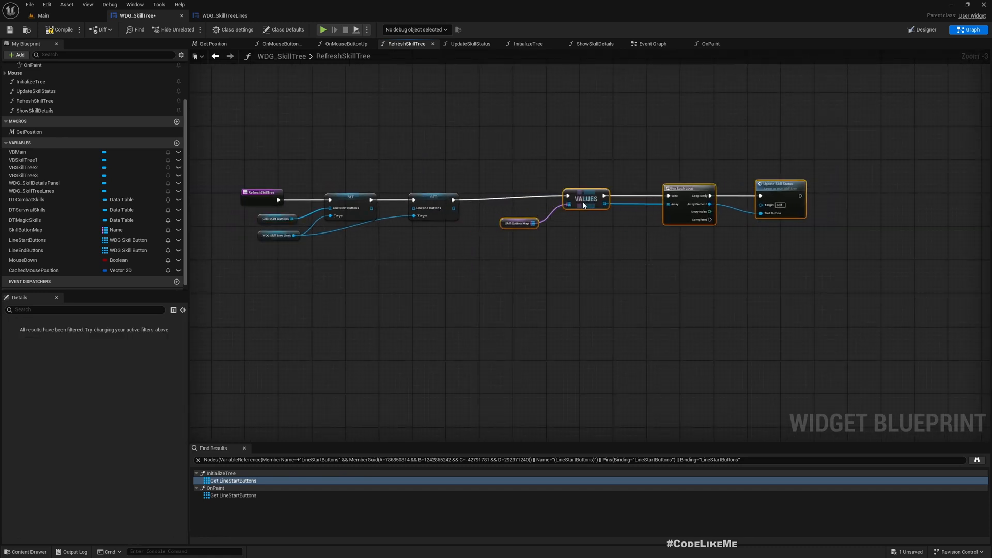
left_click(479, 197)
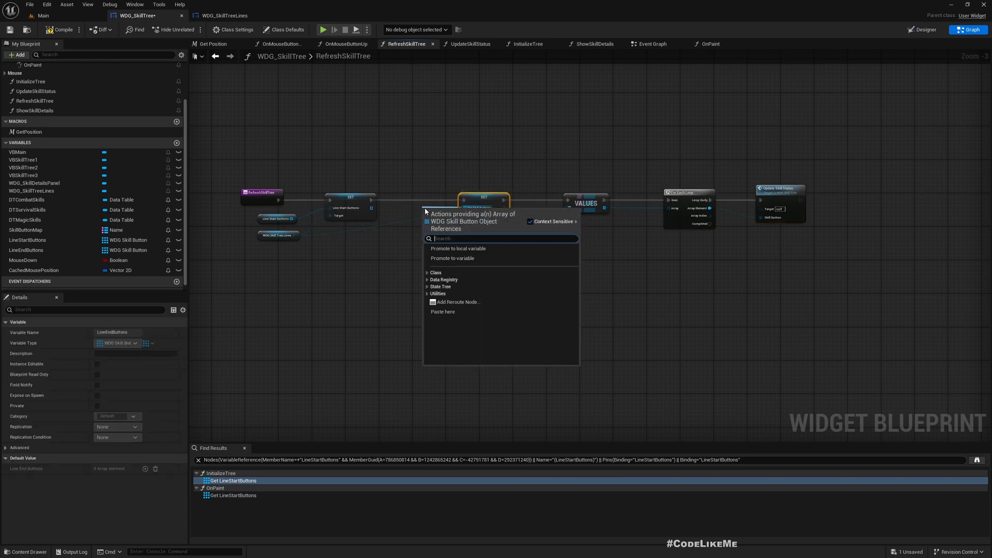
type("lineend")
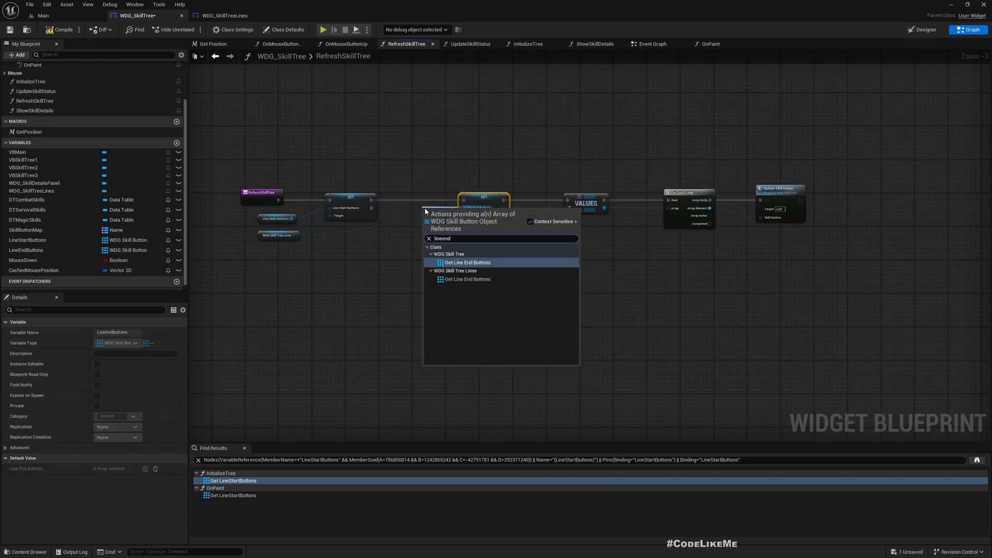
left_click(467, 262)
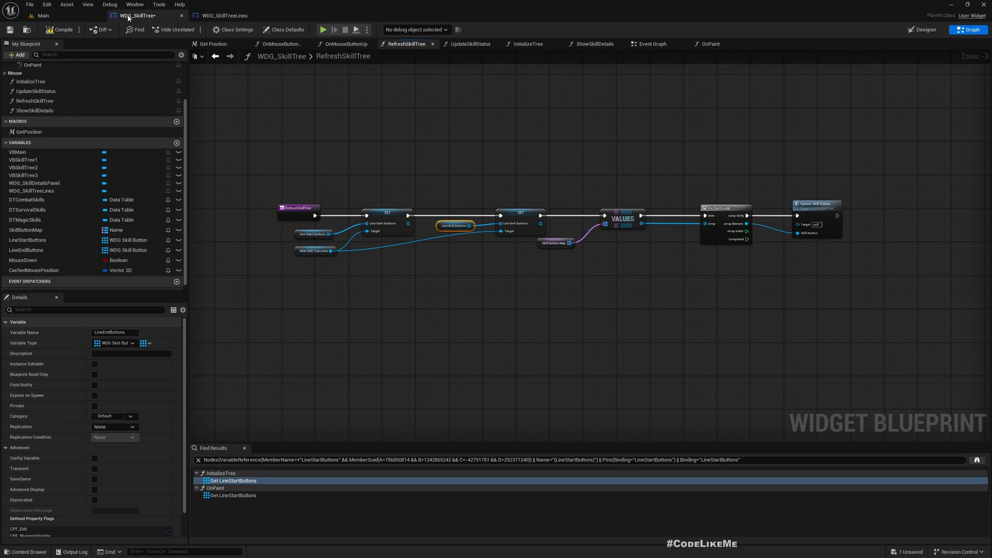
mouse_move(510, 61)
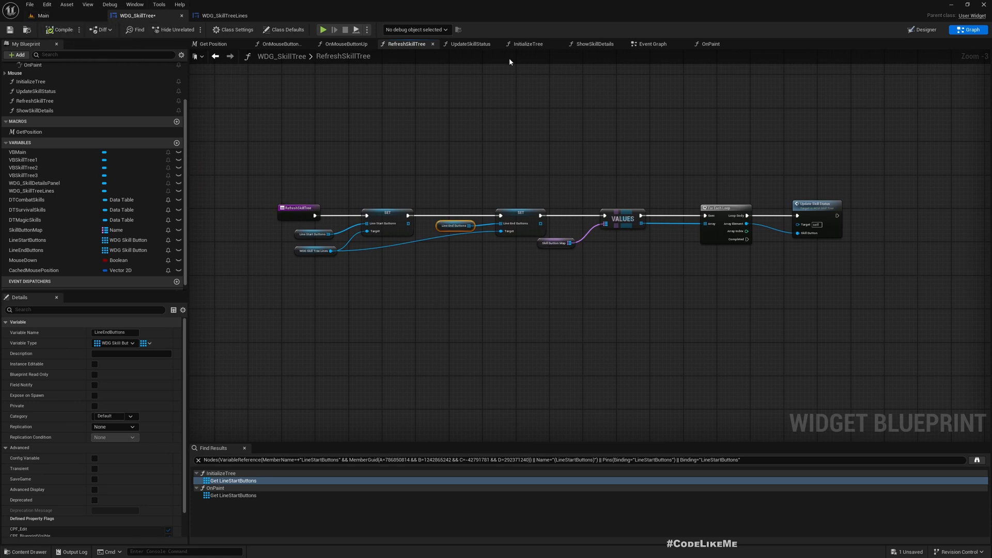
left_click(925, 30)
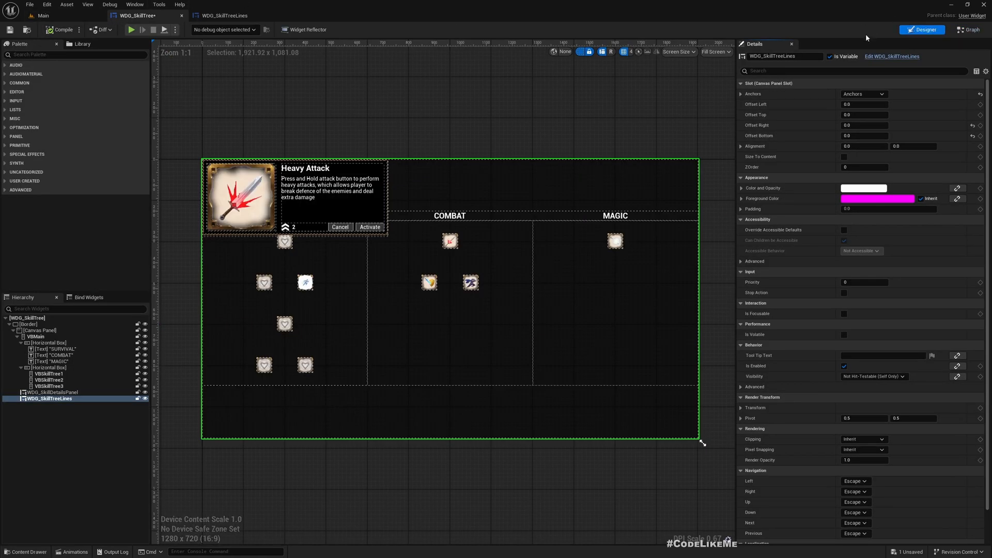
left_click(42, 15)
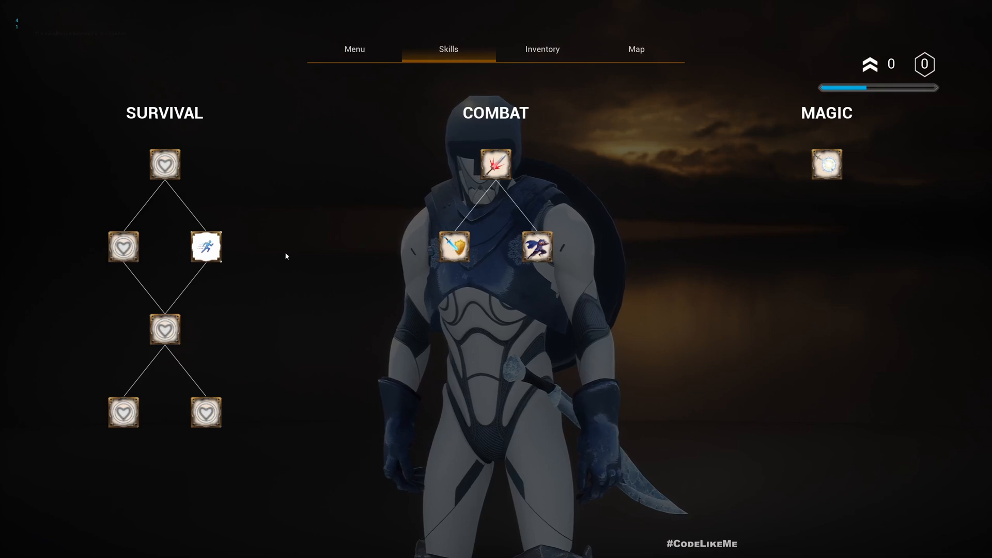
left_click(164, 164)
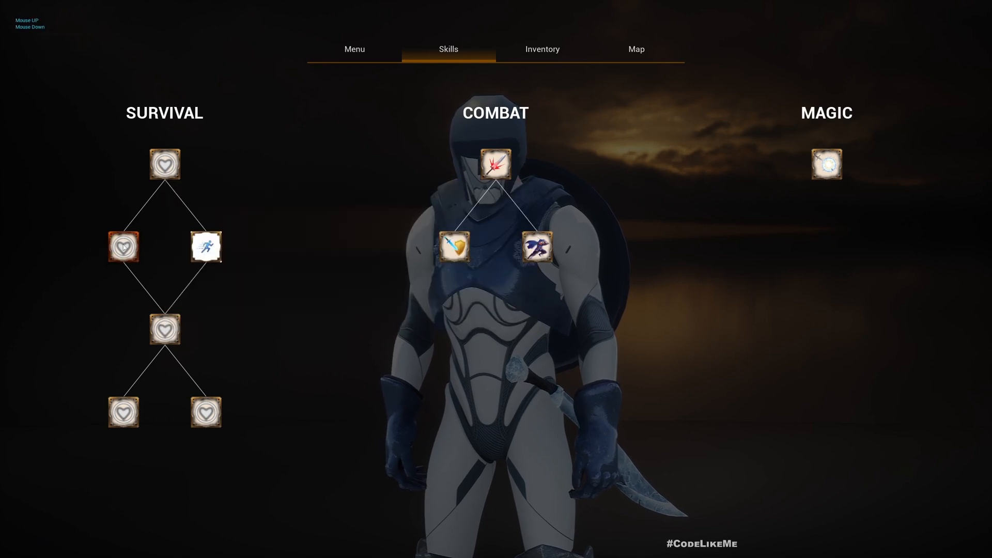
left_click(166, 329)
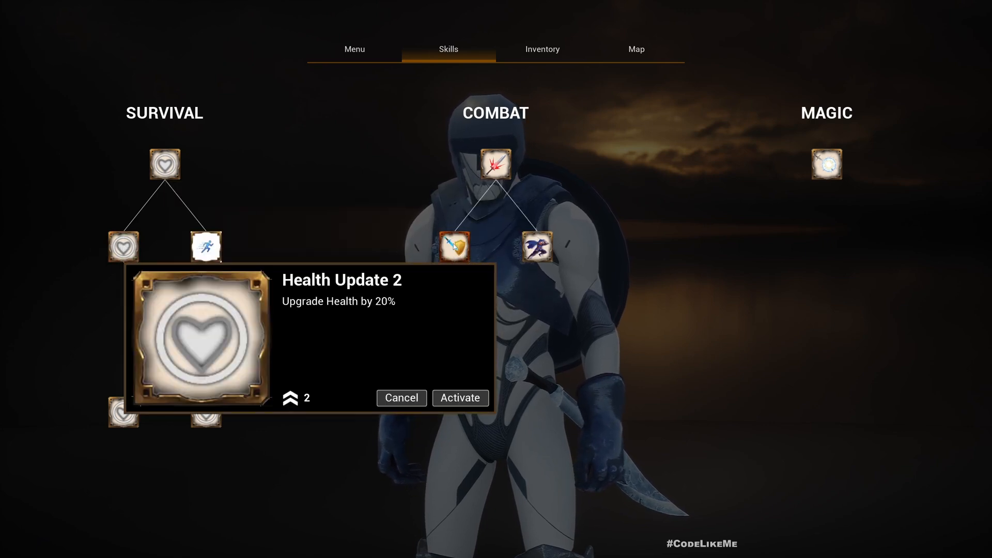
left_click(497, 165)
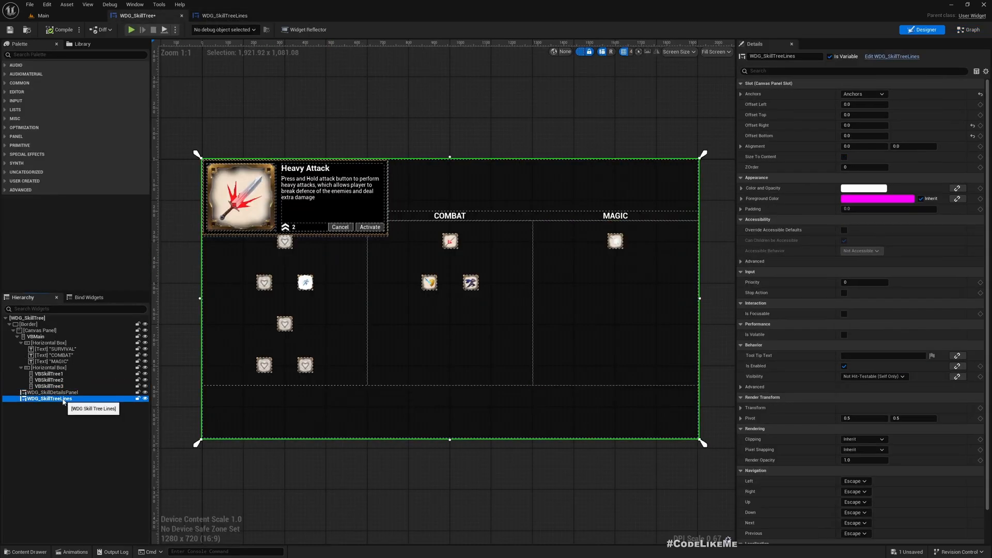
left_click(51, 392)
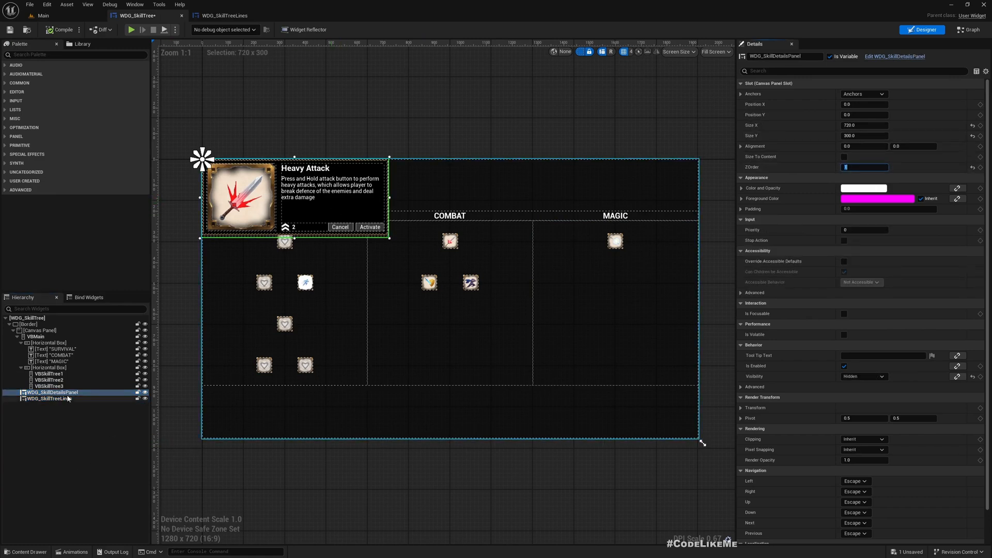
left_click(48, 398)
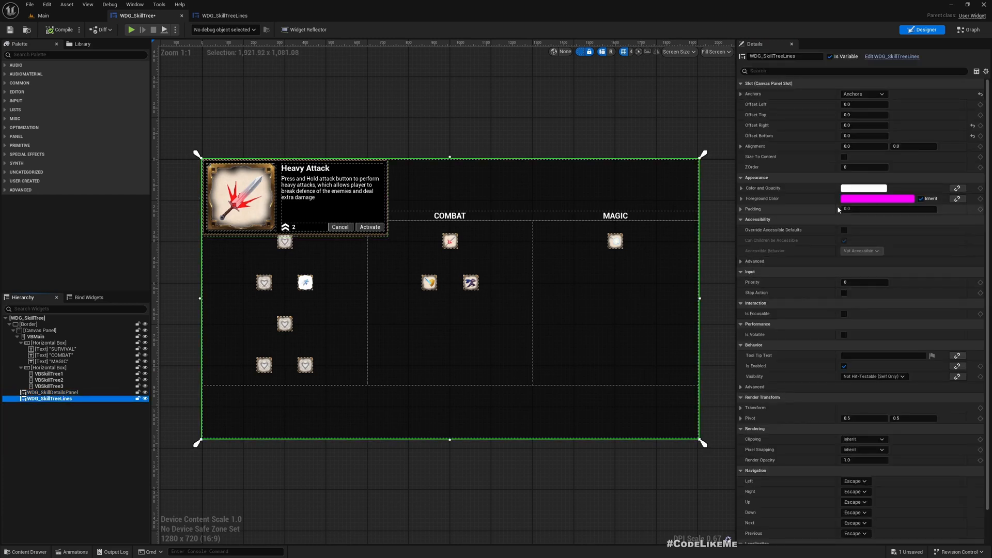
left_click(864, 166)
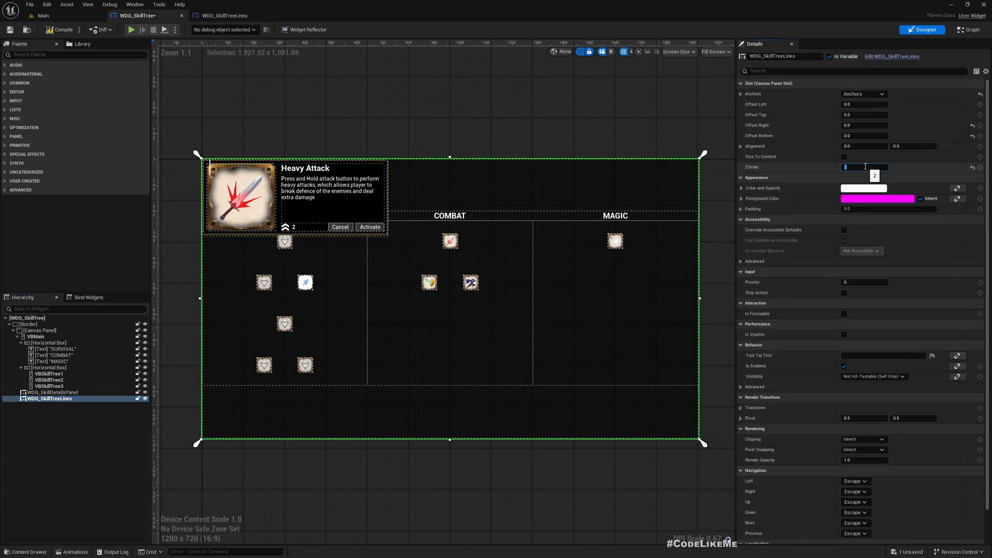
left_click(43, 15)
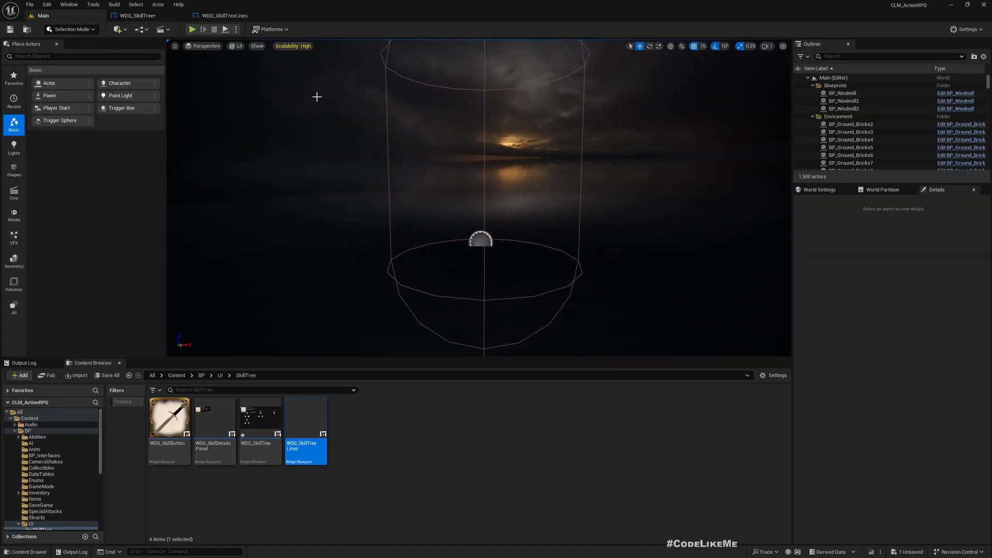
left_click(193, 29)
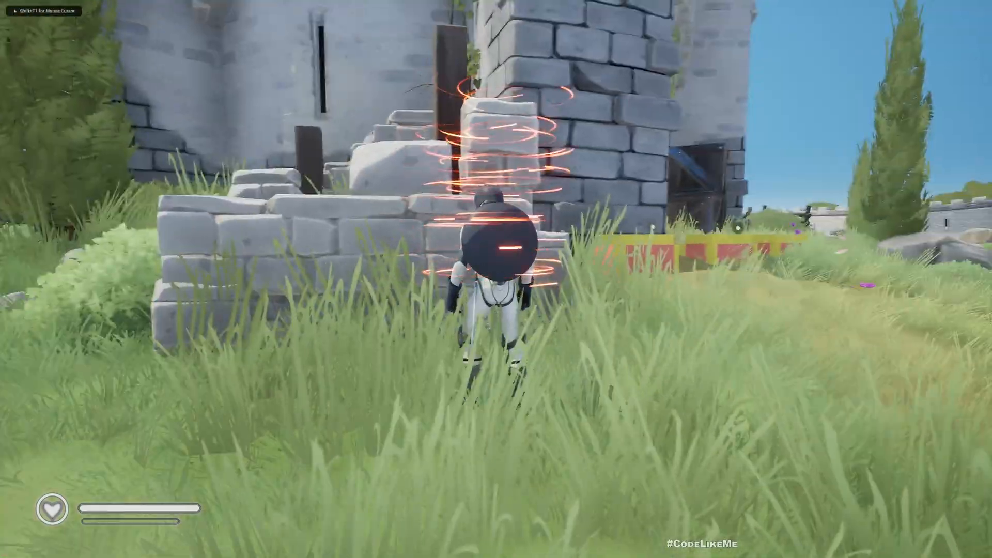
key("Tab")
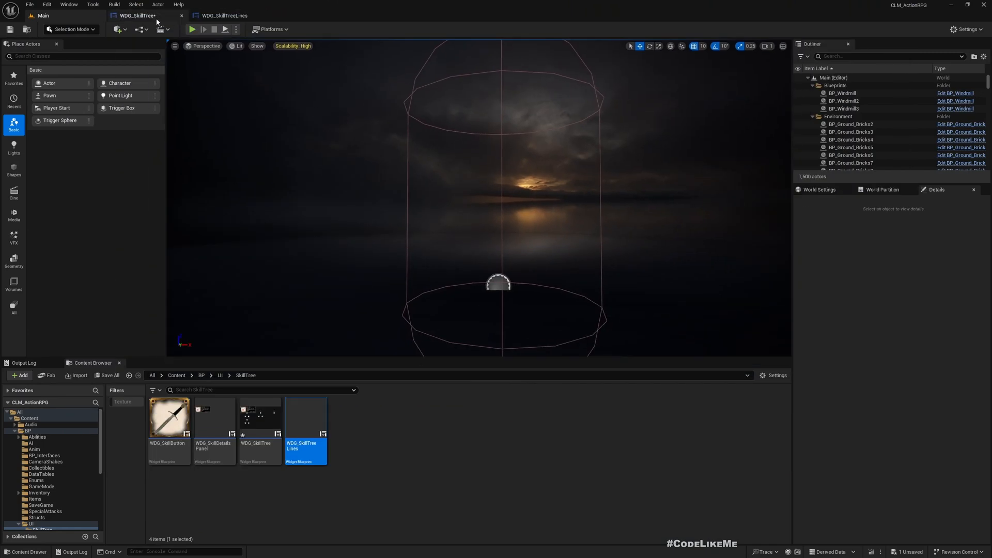
double_click(305, 418)
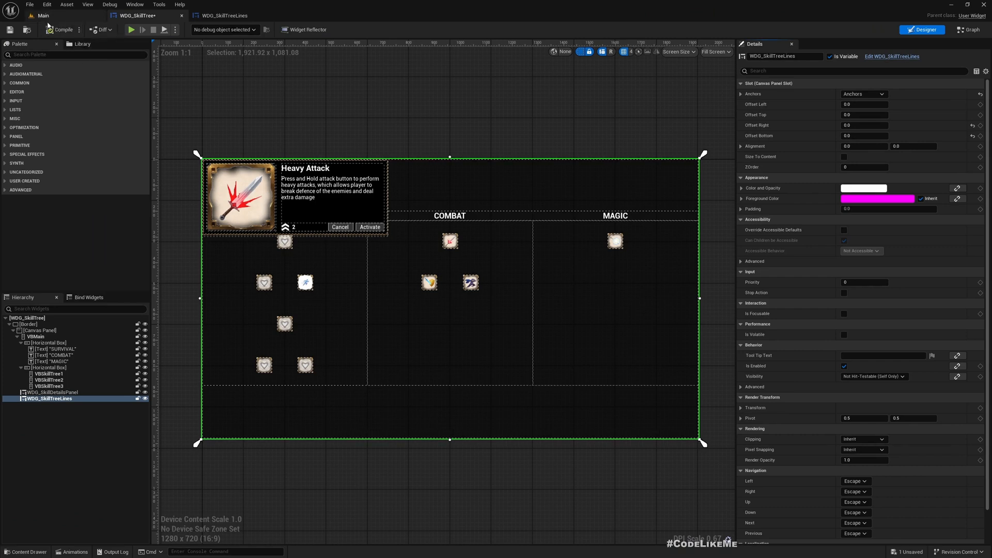
mouse_move(43, 15)
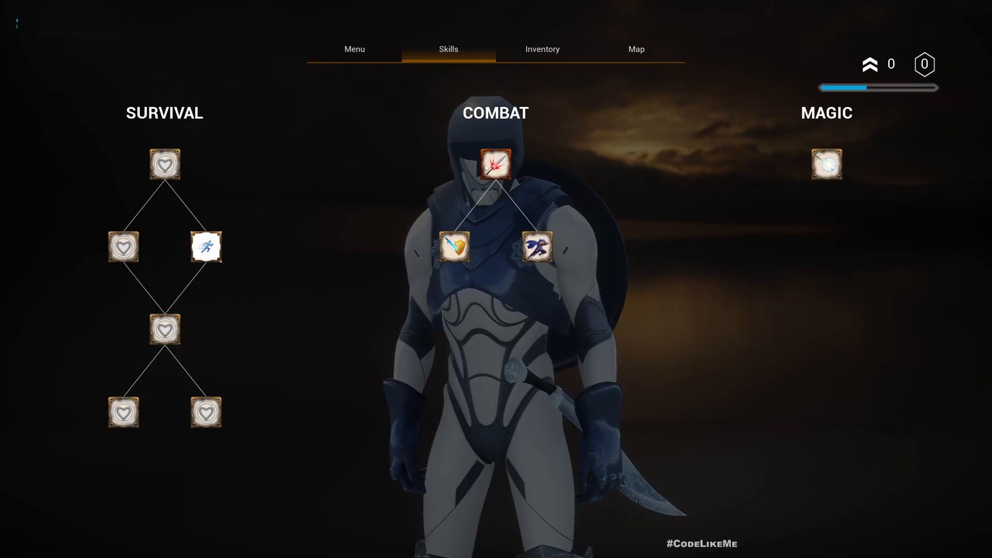
left_click(496, 164)
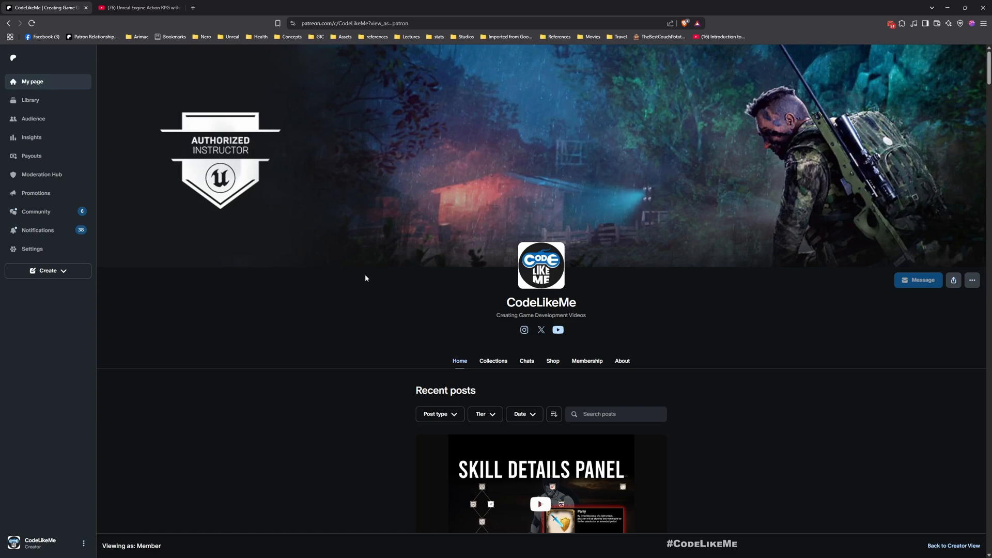
Scroll the Patreon recent posts, then switch to the CodeLikeMe Action RPG with GAS YouTube playlist.
scroll("down", 3)
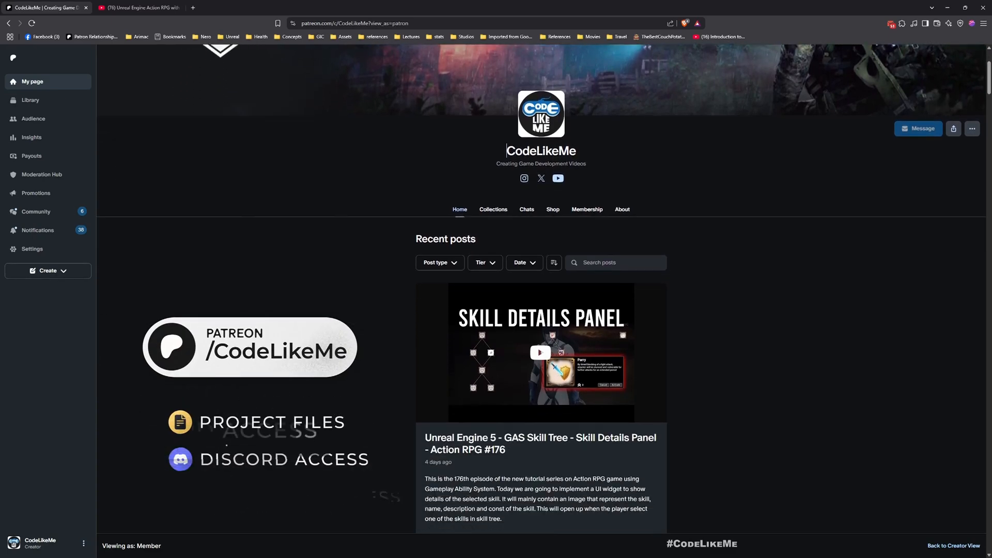
scroll("down", 3)
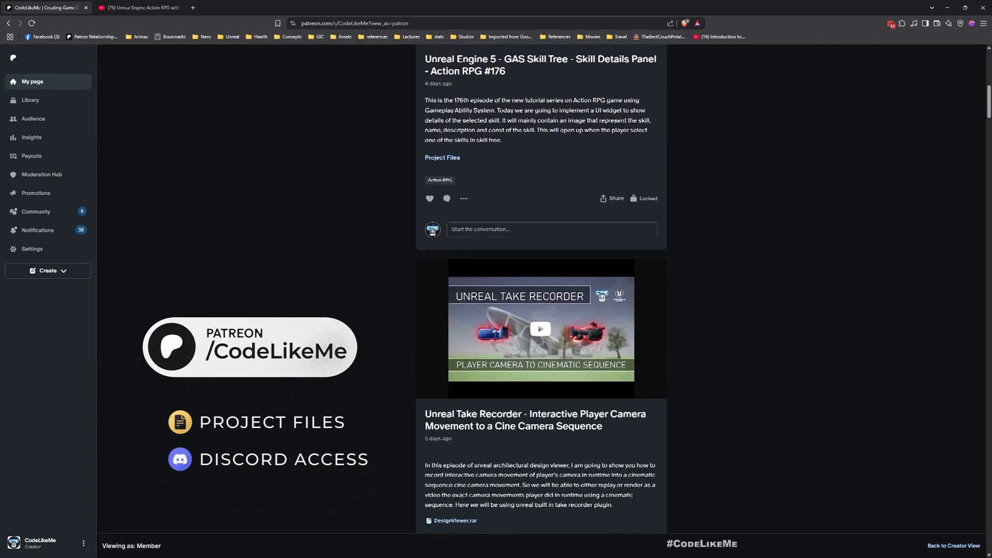
scroll("down", 3)
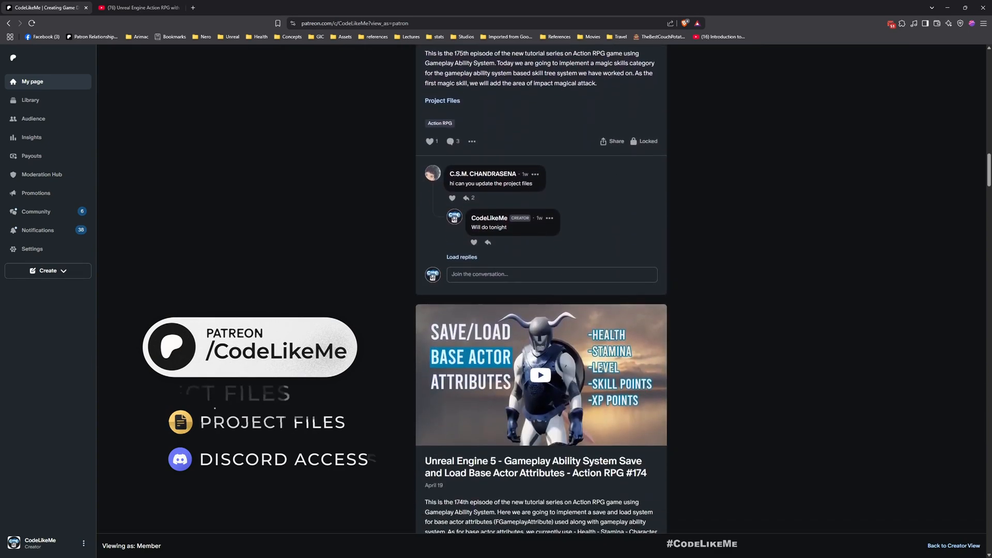
scroll("down", 3)
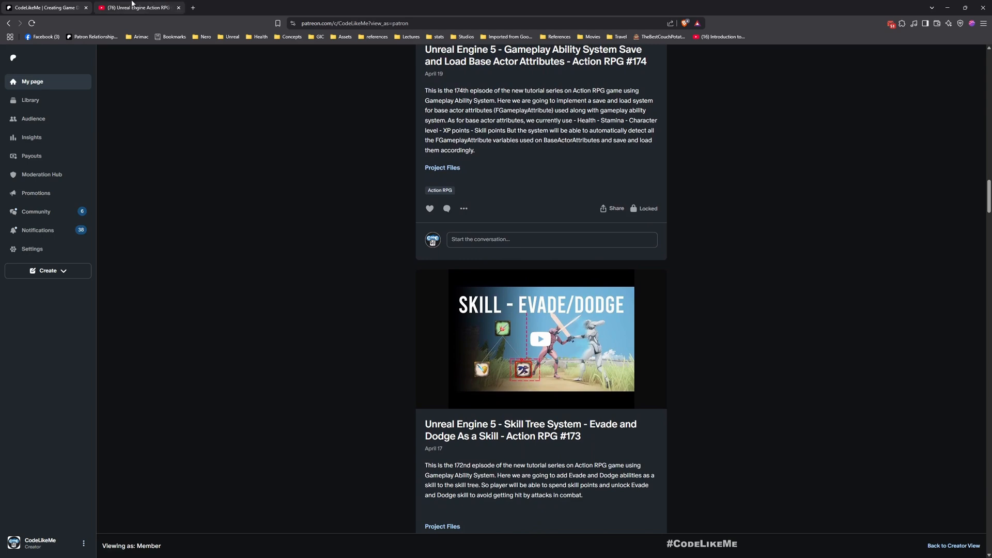
left_click(133, 7)
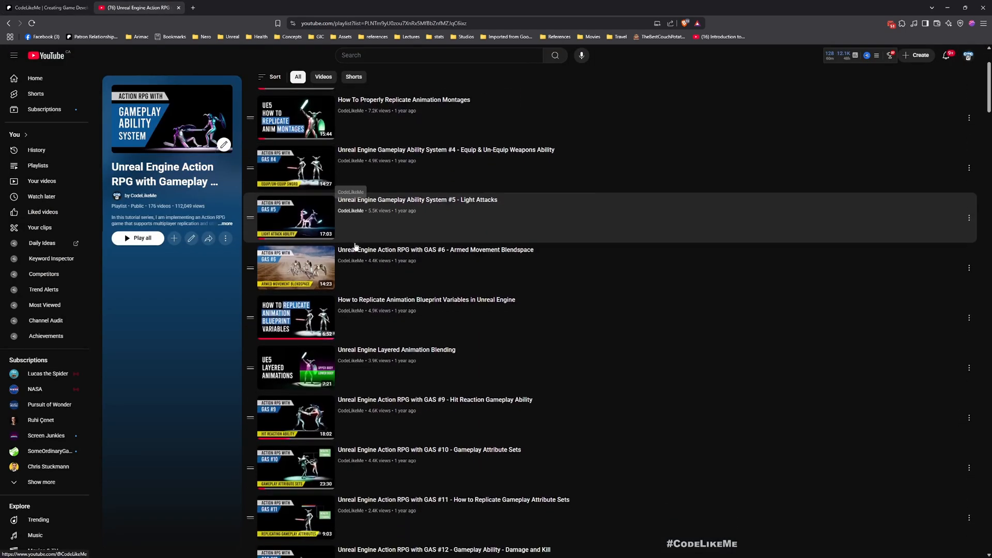
scroll("down", 3)
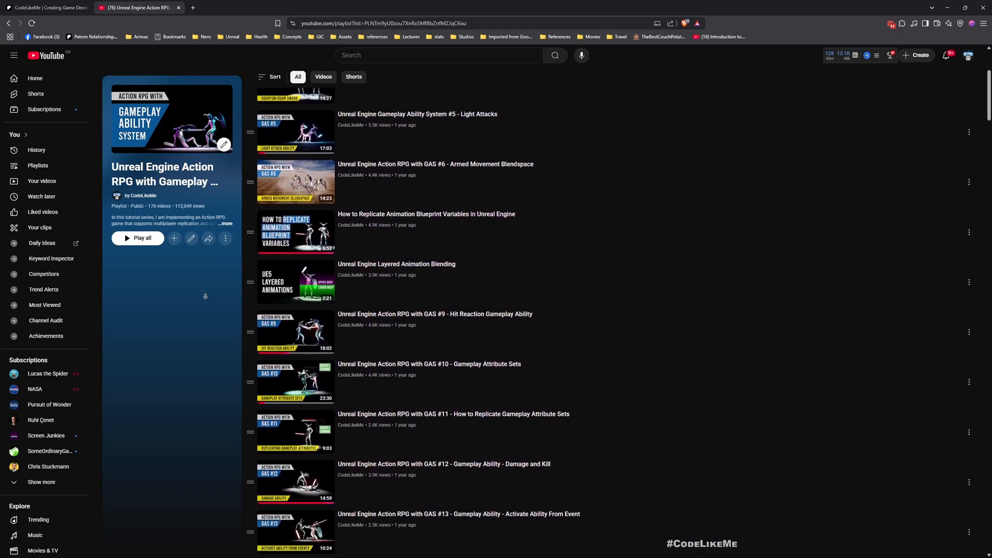
scroll("down", 3)
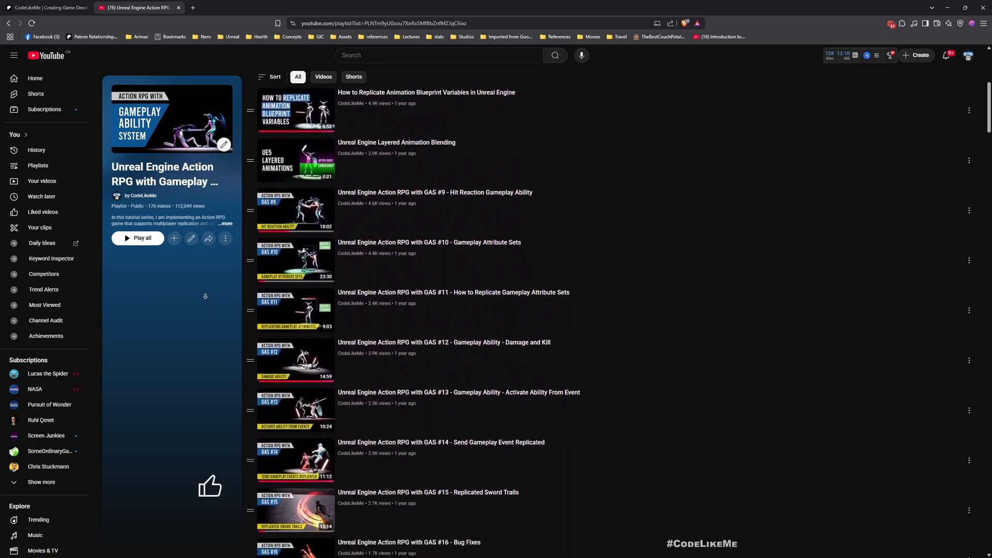
scroll("down", 3)
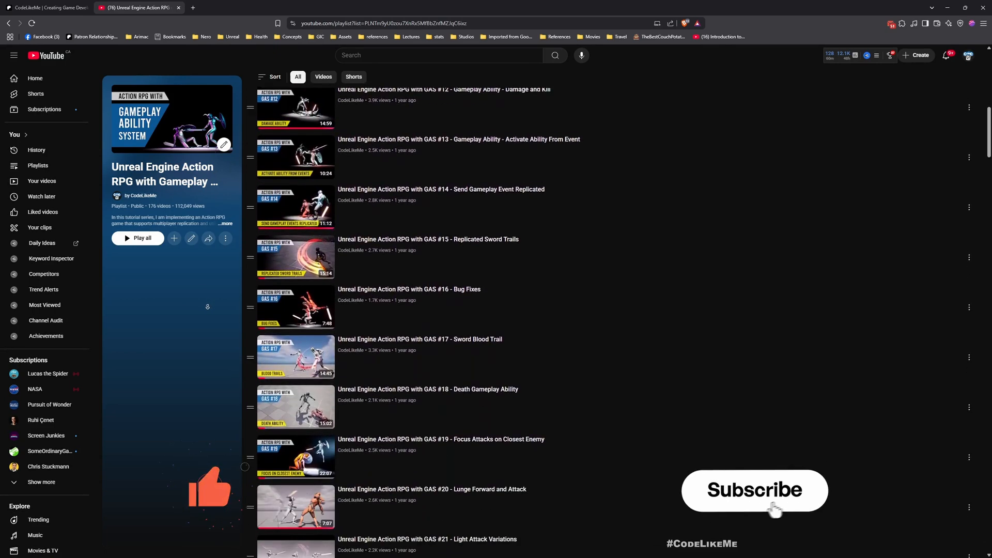